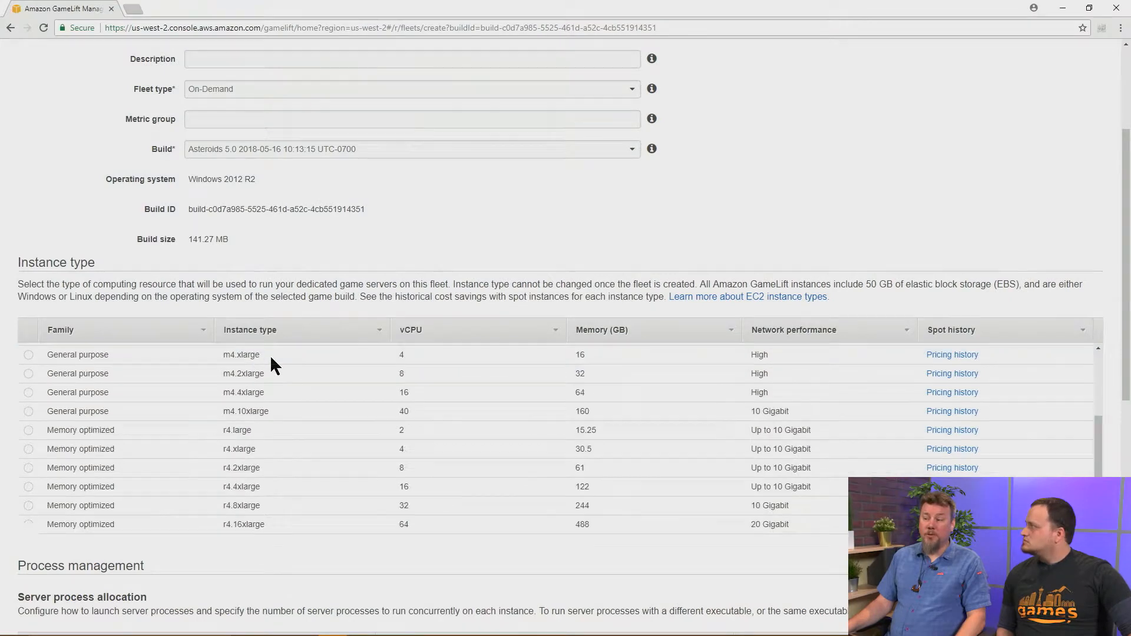
# Limit game session activations to 2 per instance and set concurrent processes to 10.
pyautogui.scroll(-3)
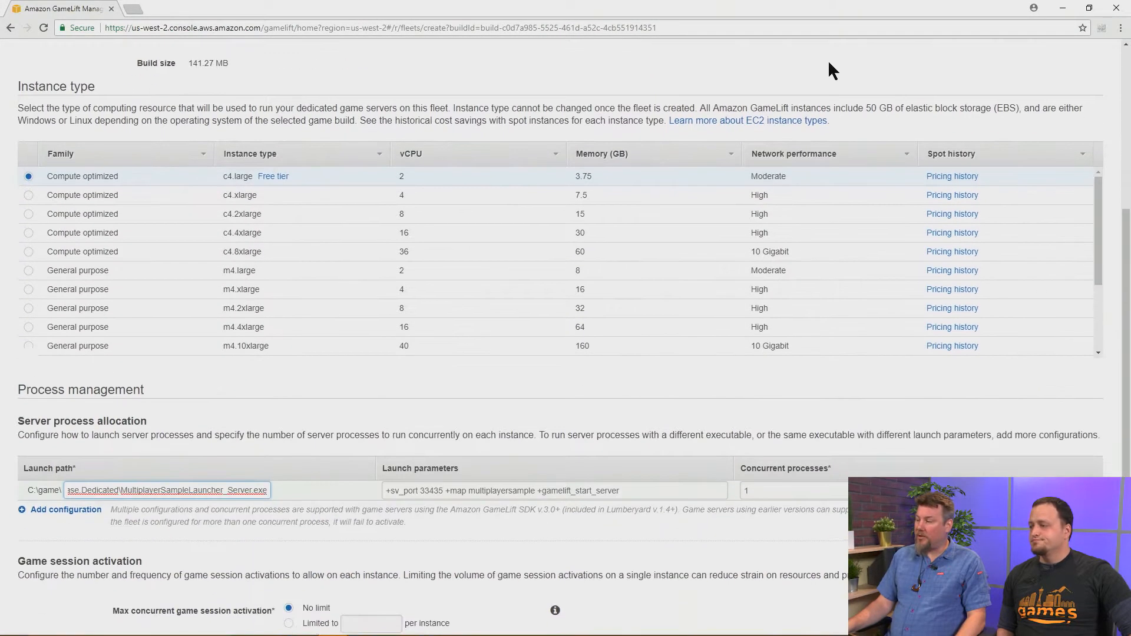
pyautogui.scroll(-3)
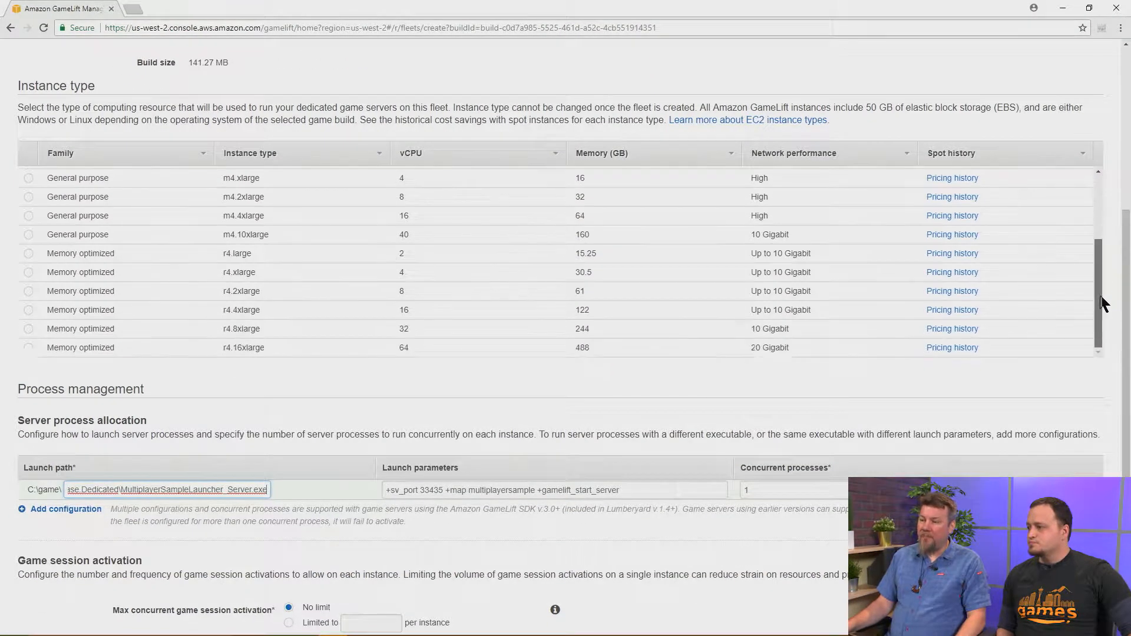
pyautogui.scroll(3)
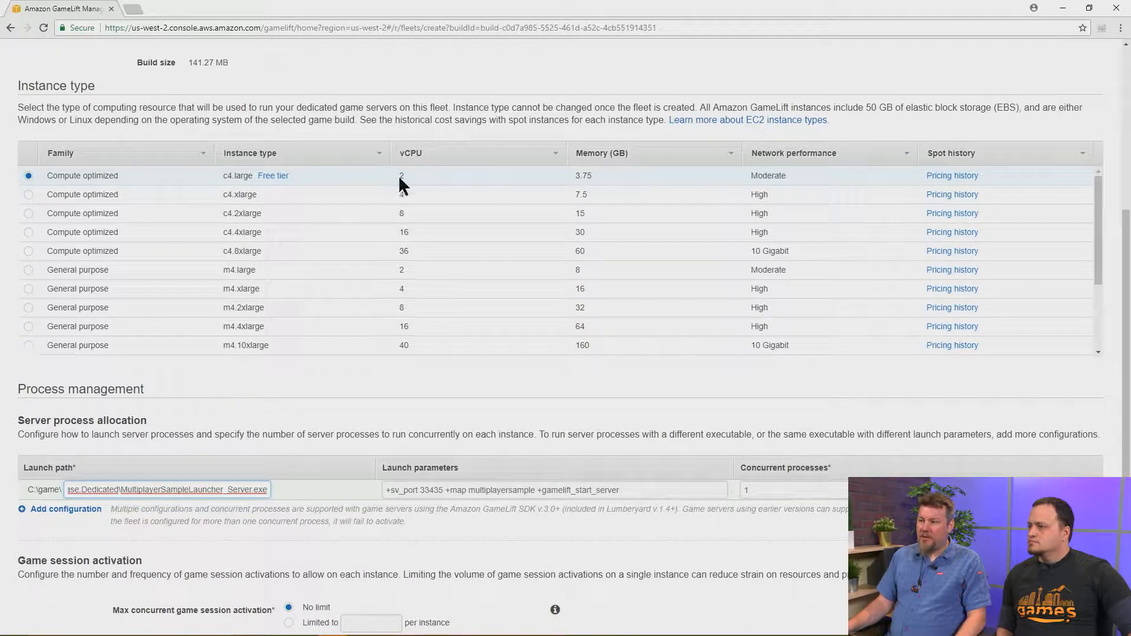
pyautogui.moveTo(425, 186)
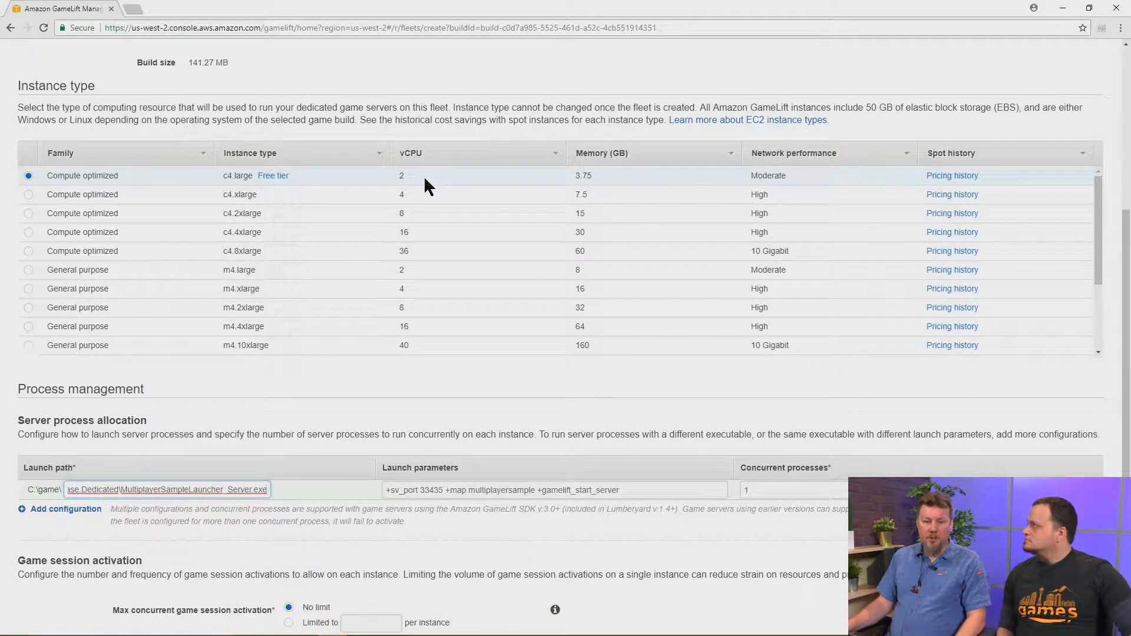
pyautogui.moveTo(287, 214)
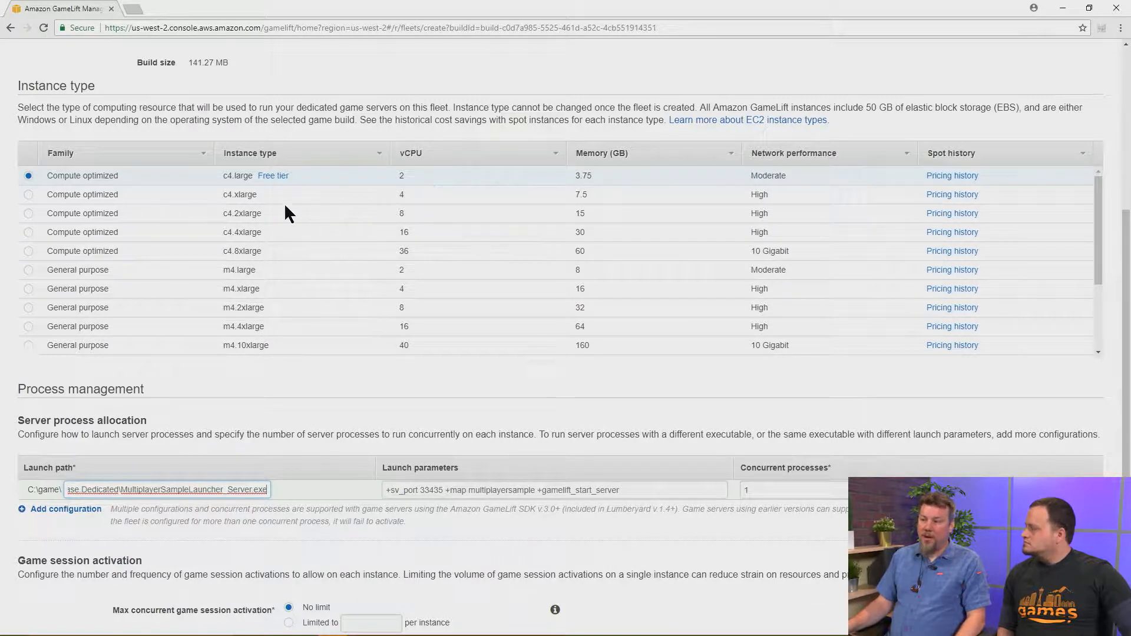
pyautogui.moveTo(303, 247)
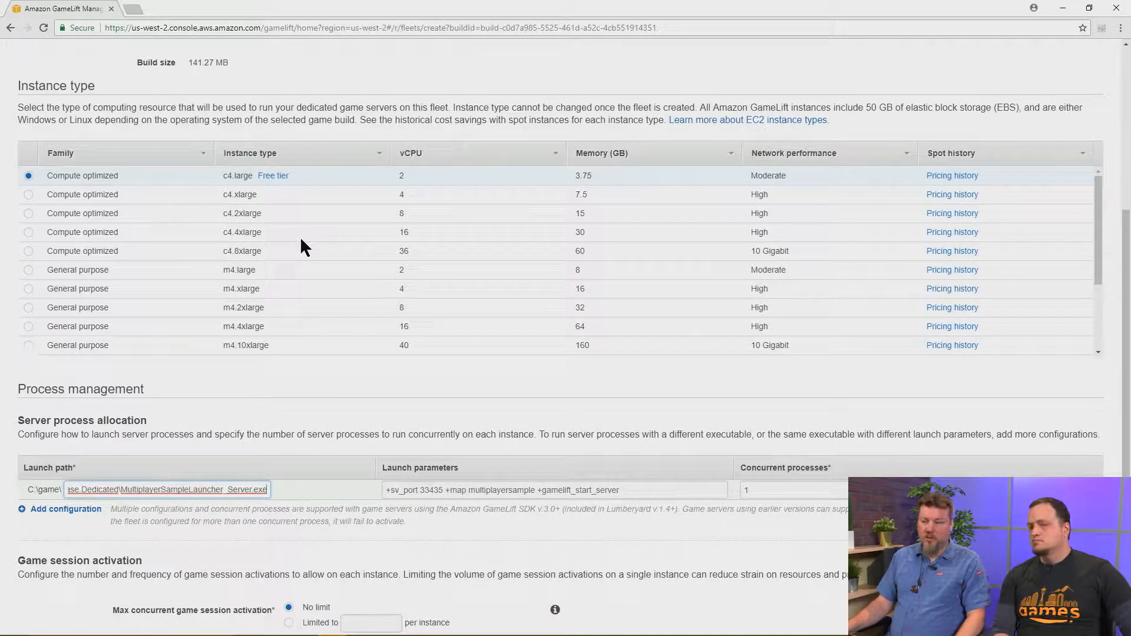
pyautogui.moveTo(359, 399)
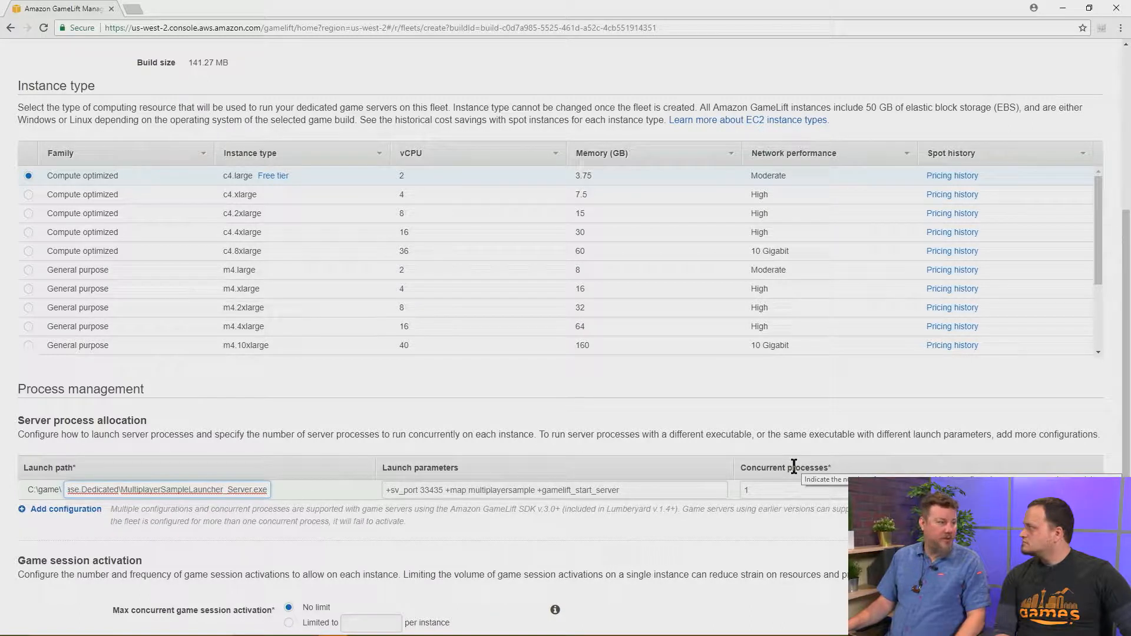
pyautogui.moveTo(227, 250)
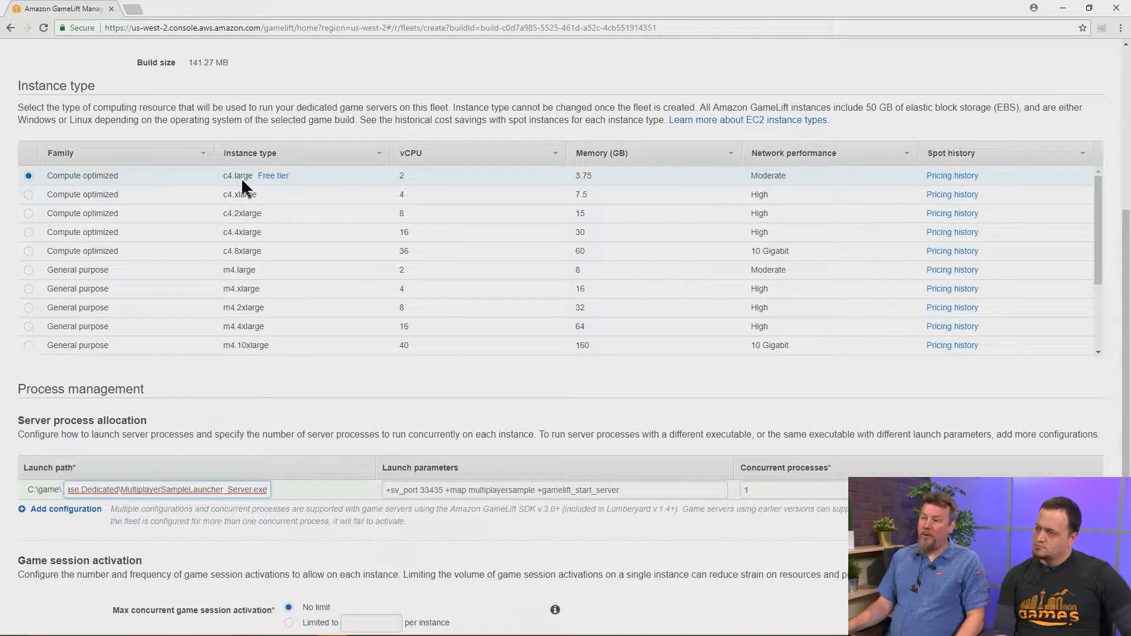
pyautogui.moveTo(257, 177)
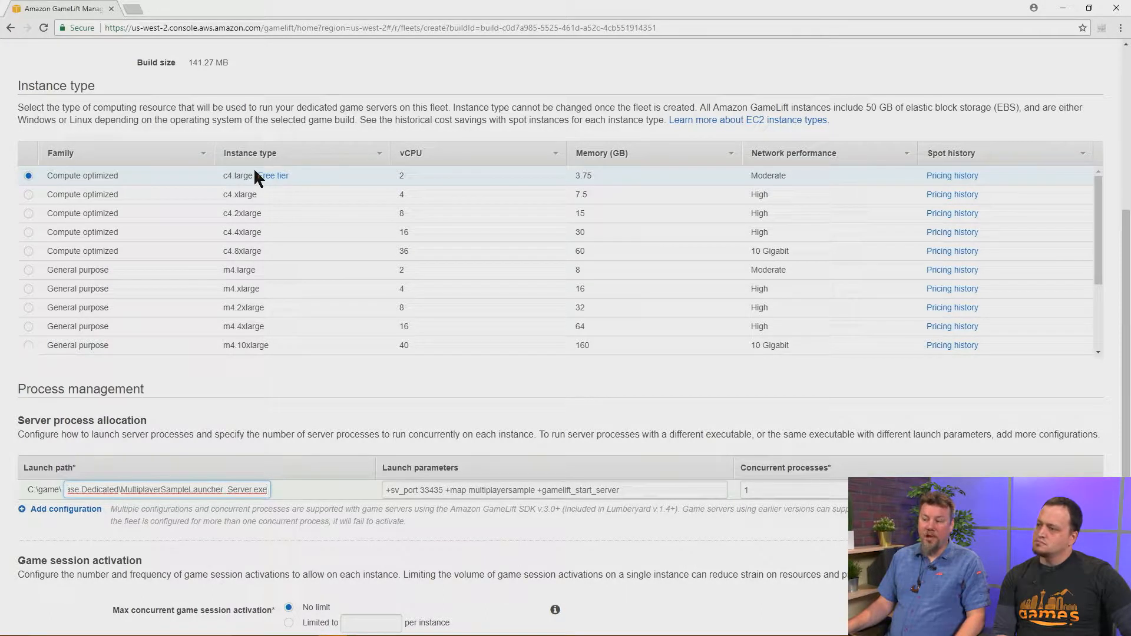
pyautogui.moveTo(754, 509)
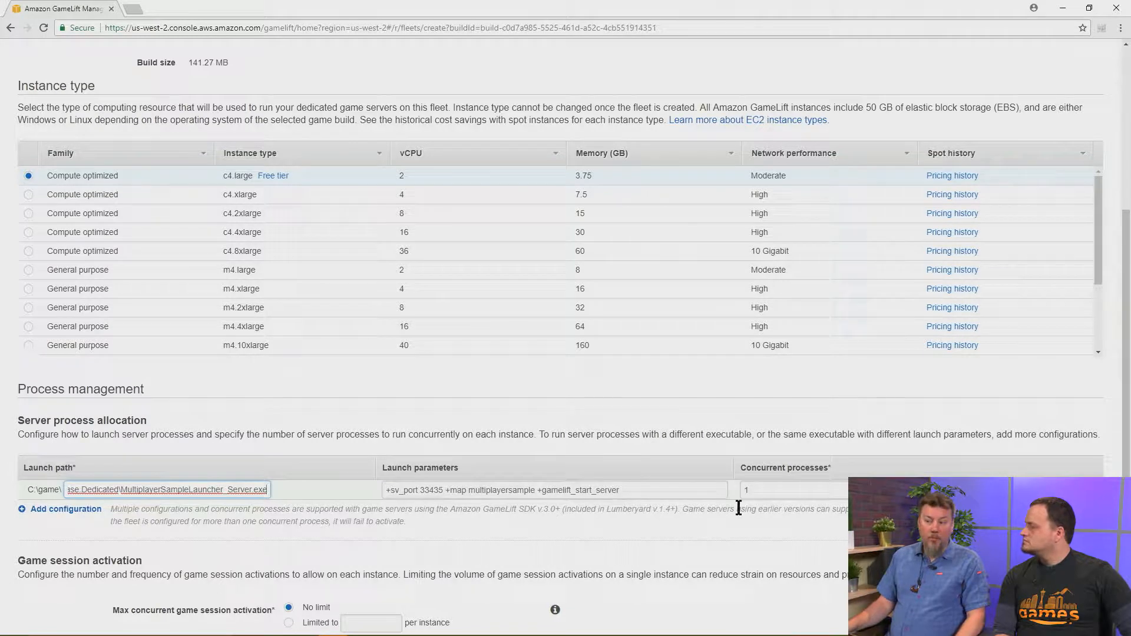
pyautogui.scroll(-3)
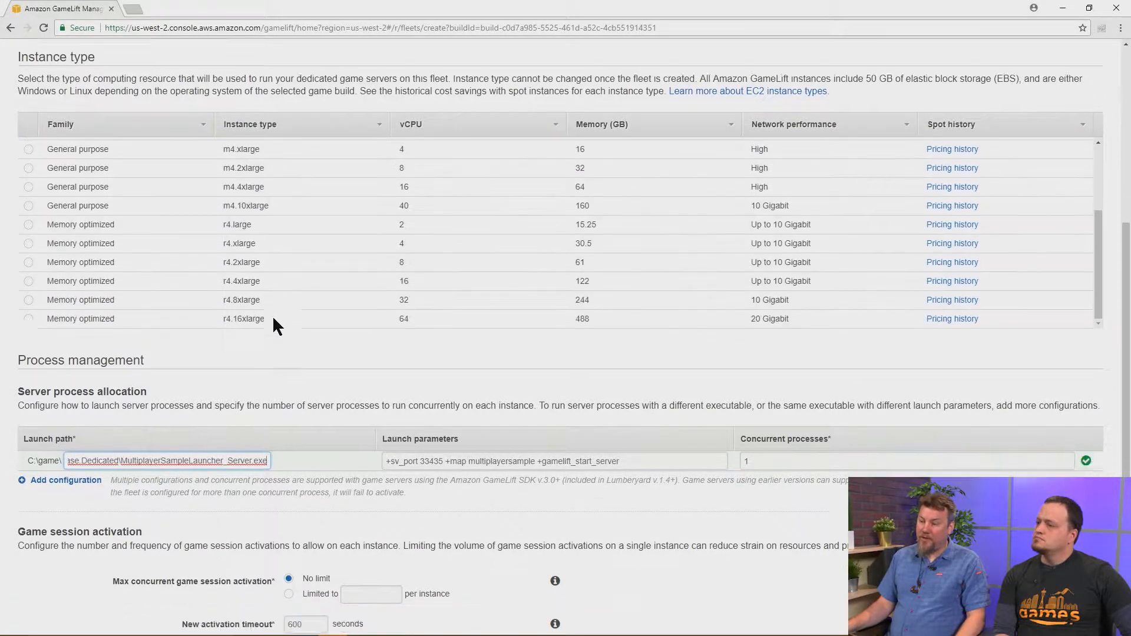
pyautogui.scroll(-3)
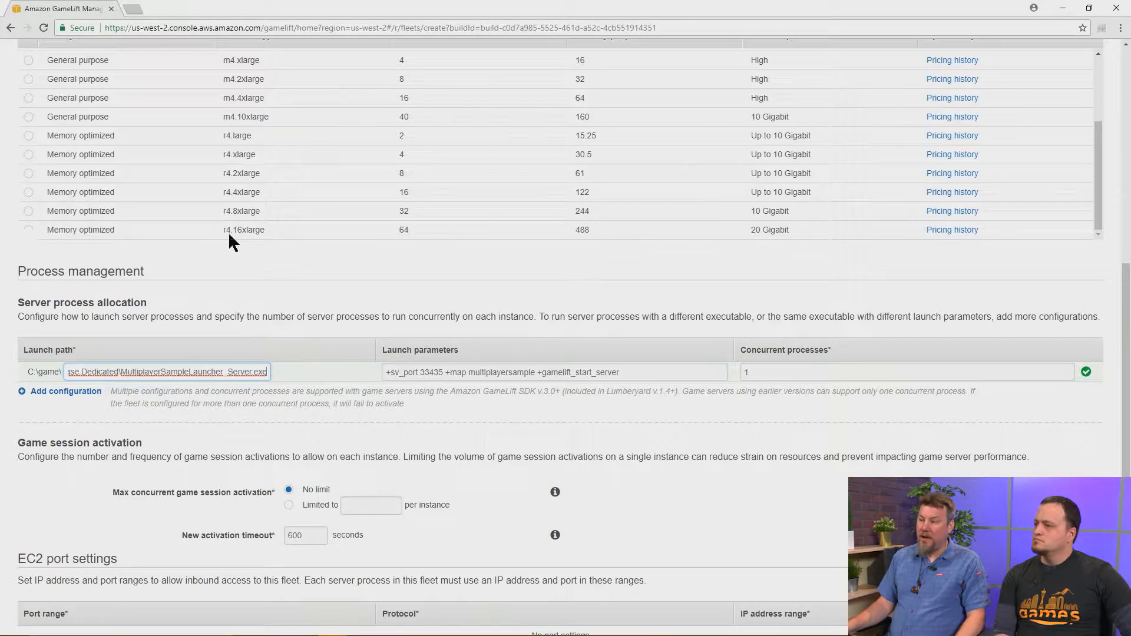
pyautogui.moveTo(474, 286)
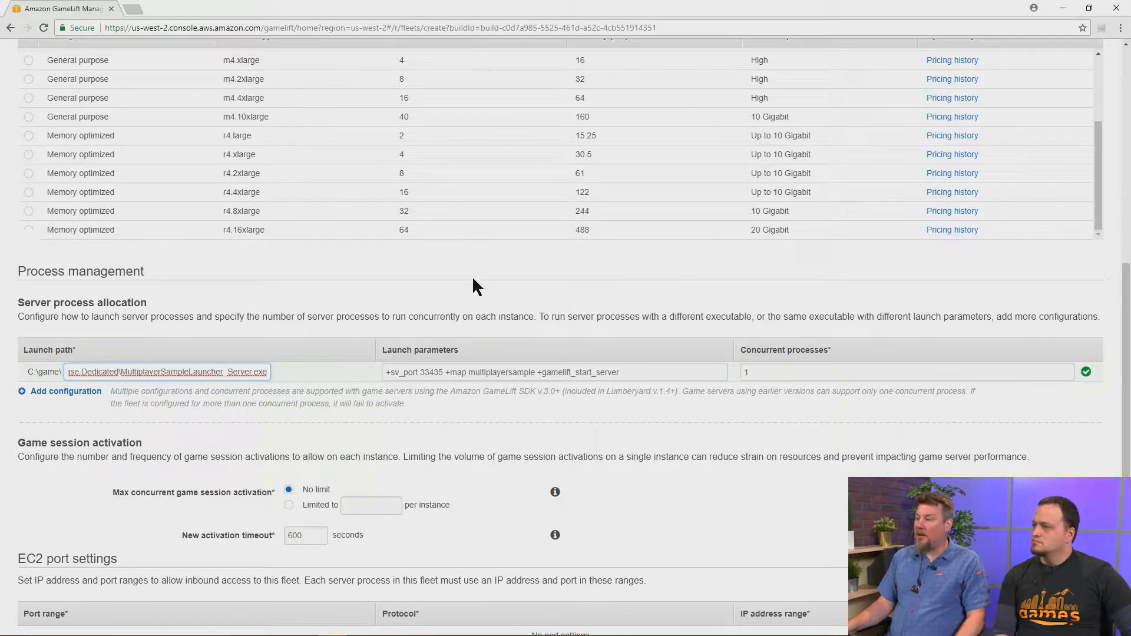
pyautogui.scroll(3)
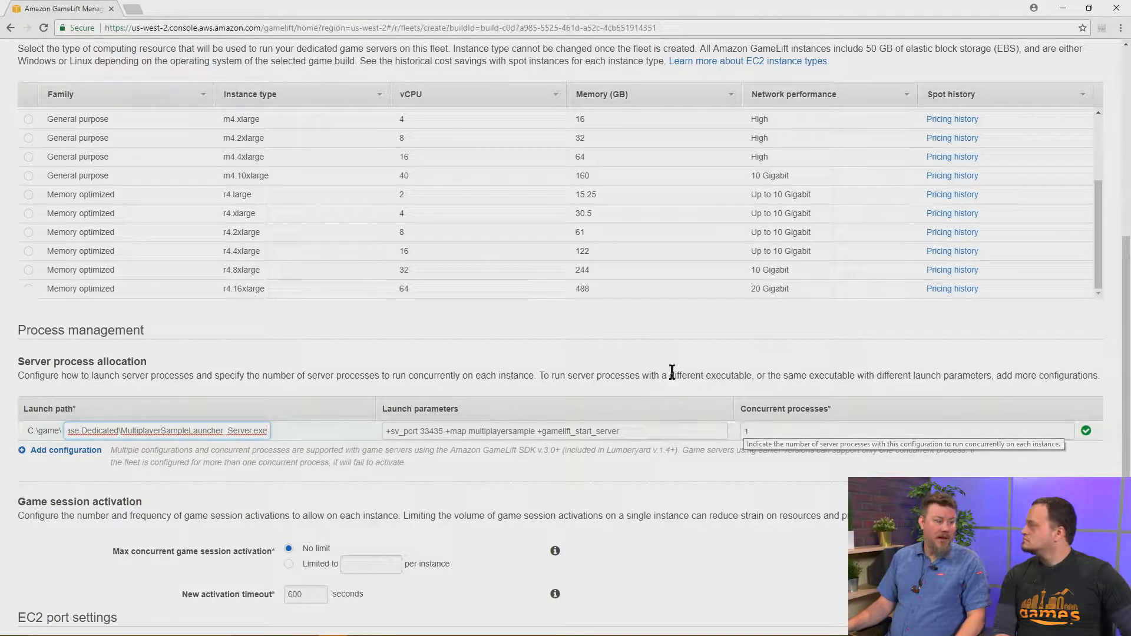
pyautogui.scroll(3)
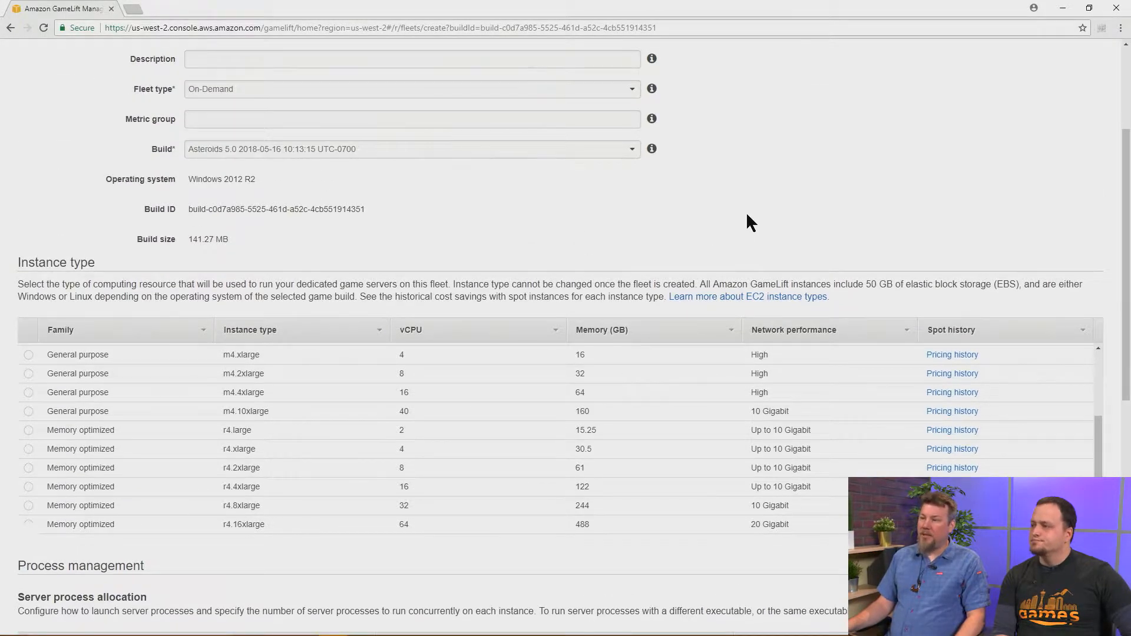
pyautogui.scroll(3)
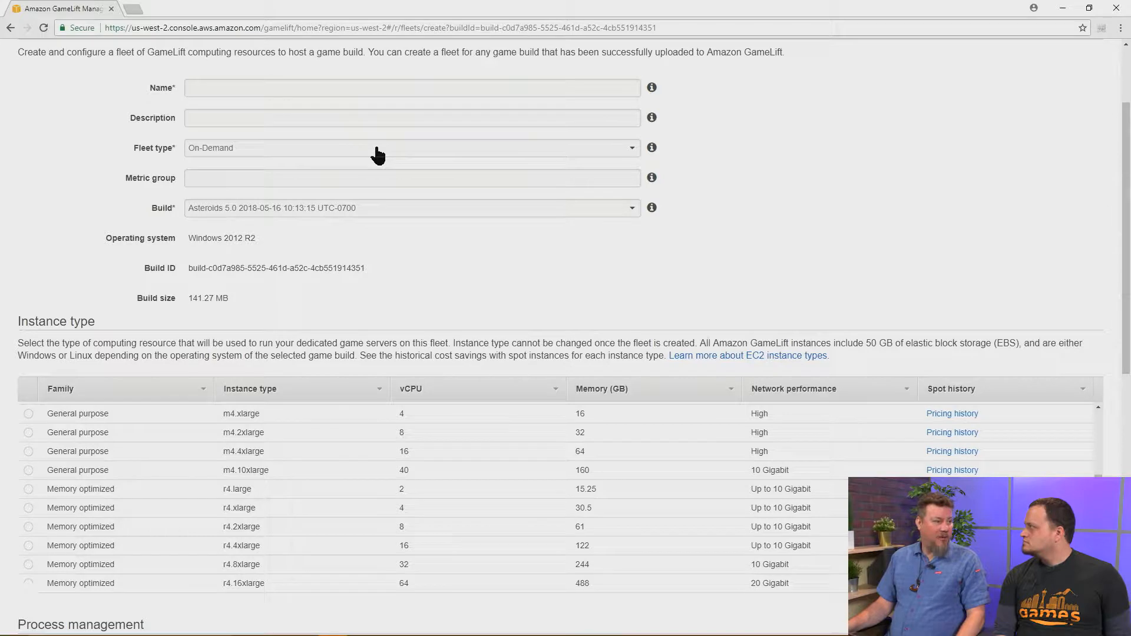
pyautogui.moveTo(365, 151)
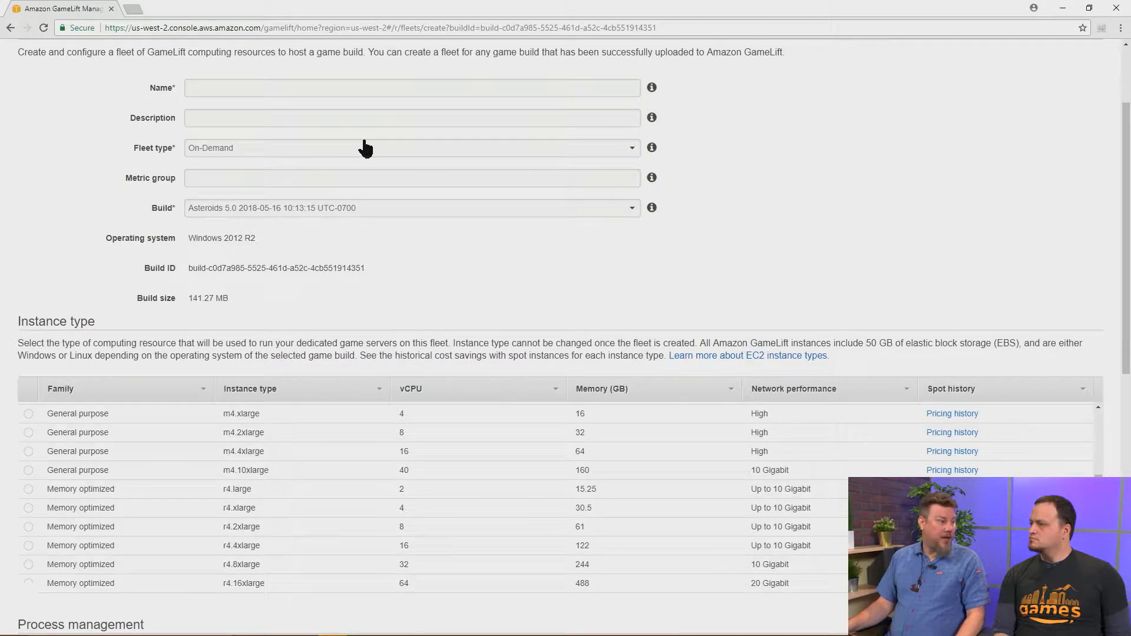
pyautogui.moveTo(431, 159)
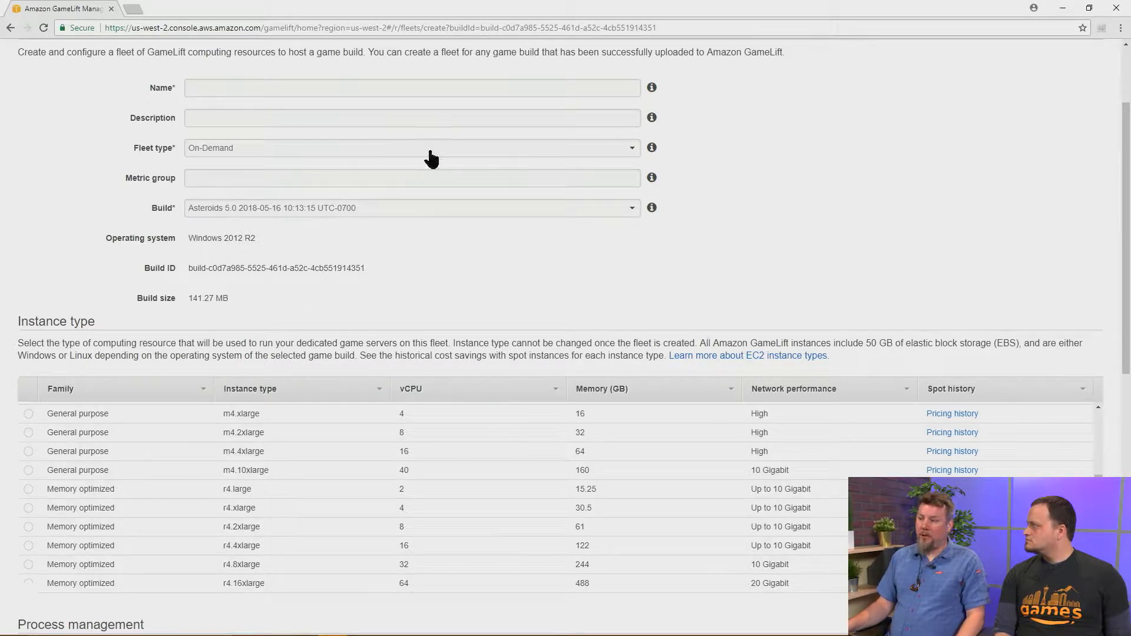
pyautogui.moveTo(456, 158)
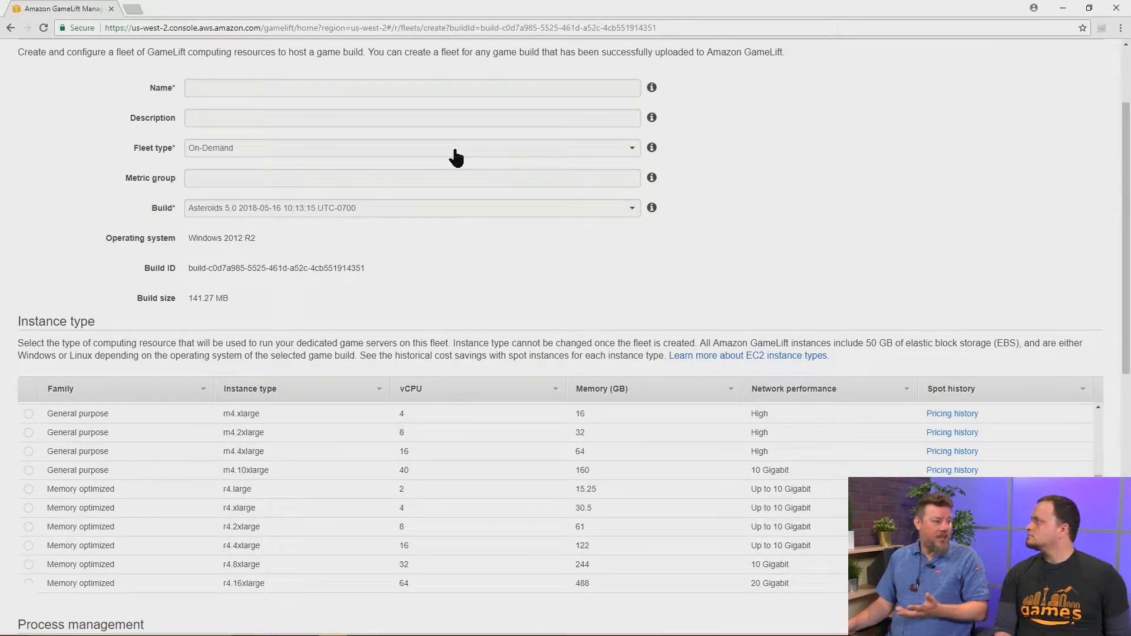
pyautogui.moveTo(467, 152)
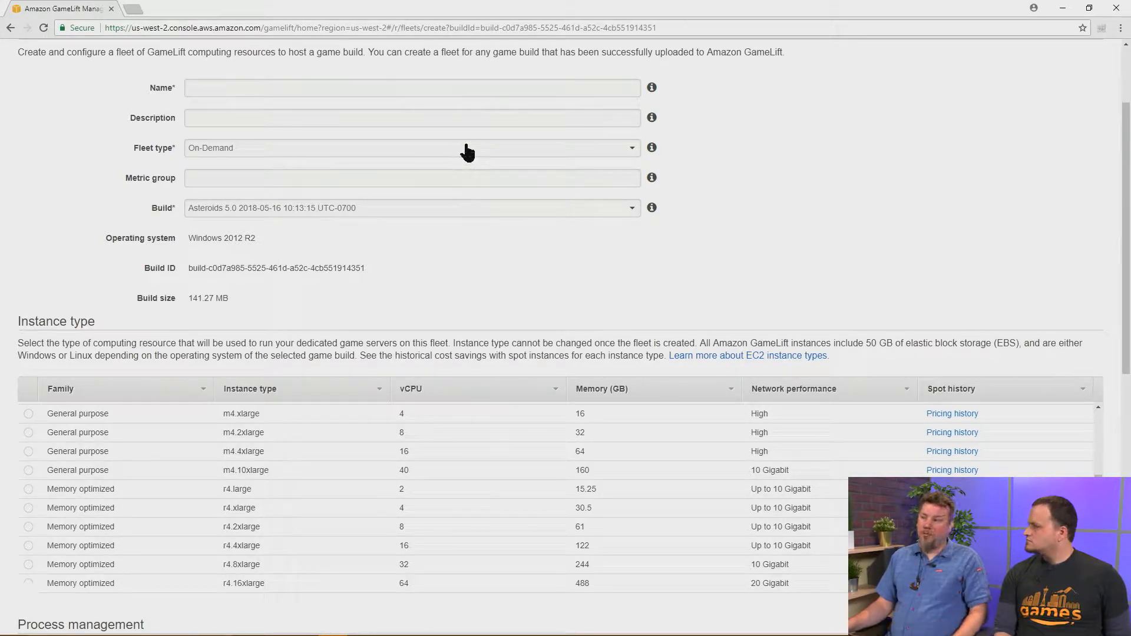
pyautogui.moveTo(709, 156)
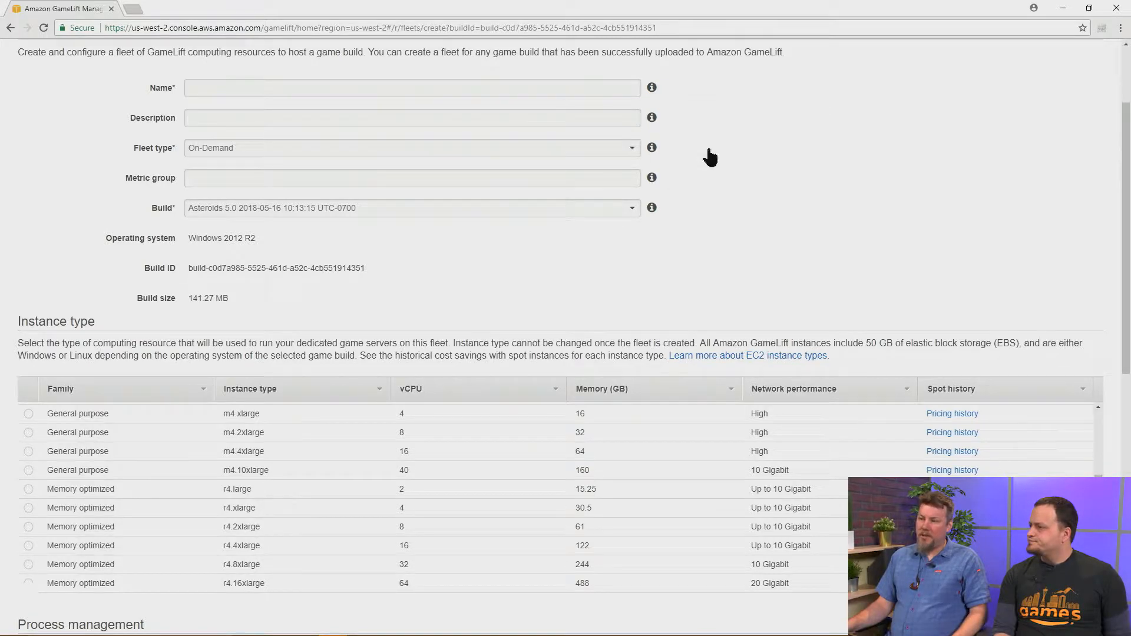
pyautogui.moveTo(415, 276)
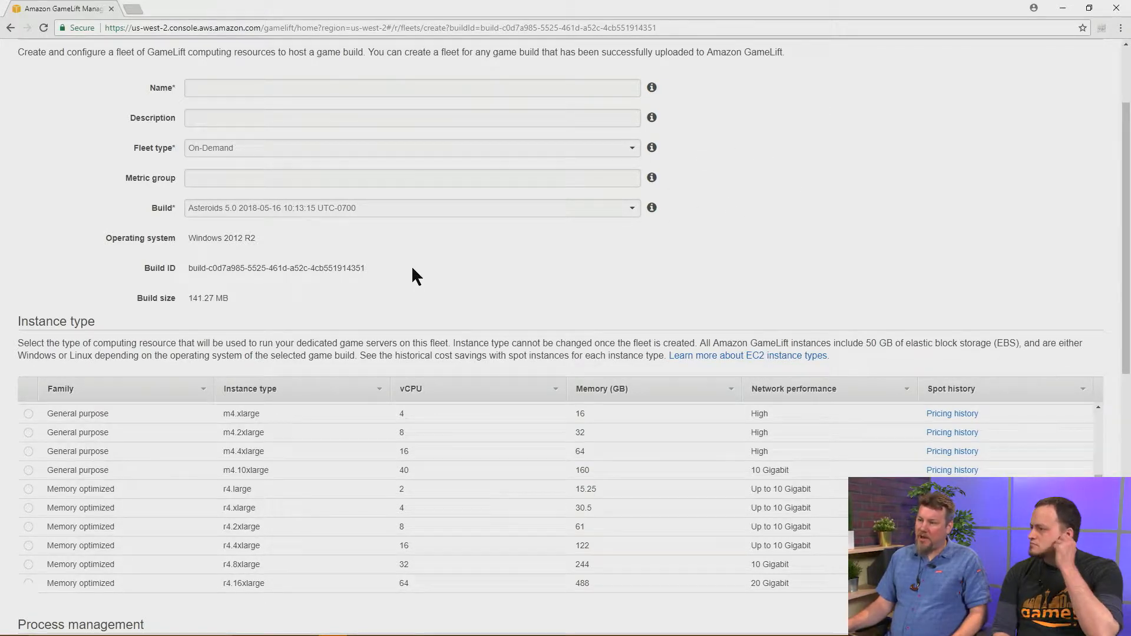
pyautogui.moveTo(258, 172)
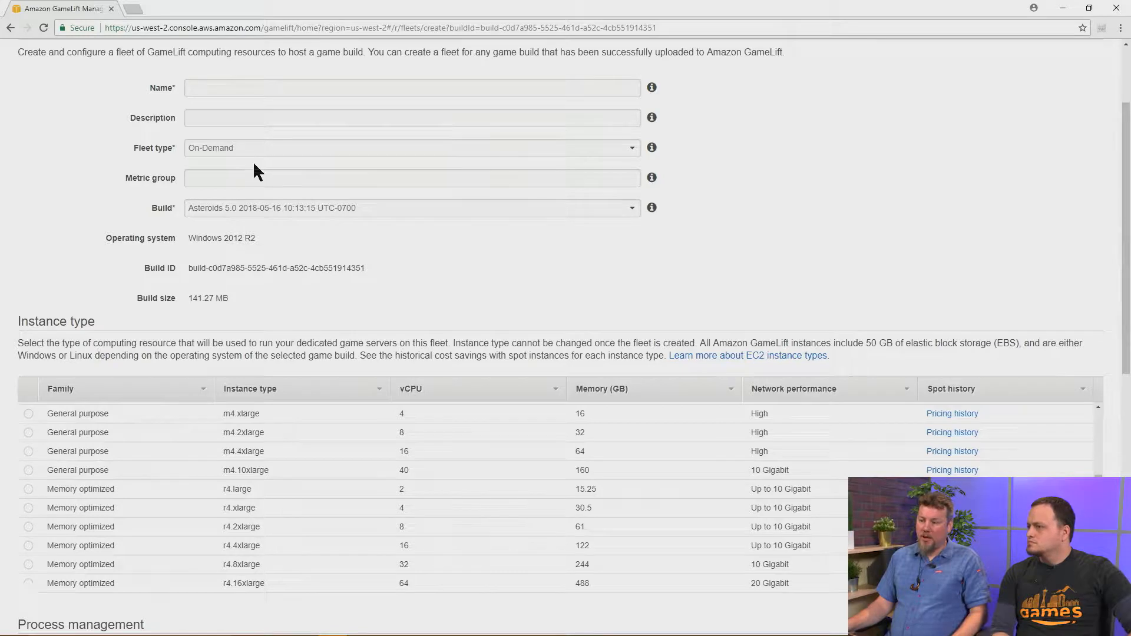
pyautogui.scroll(-3)
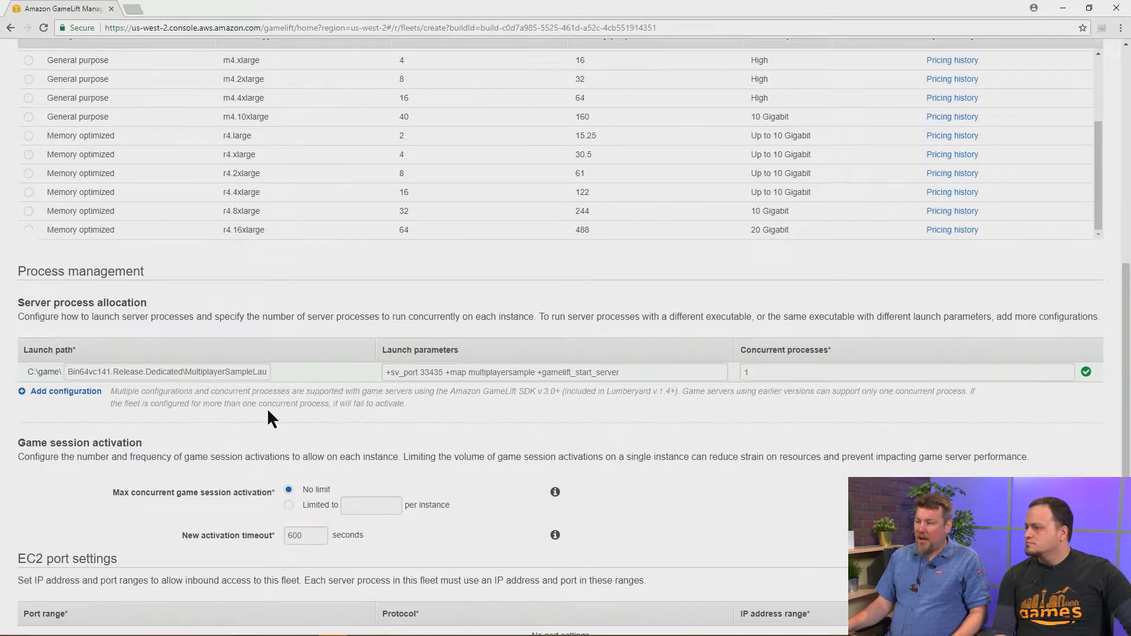
pyautogui.scroll(-3)
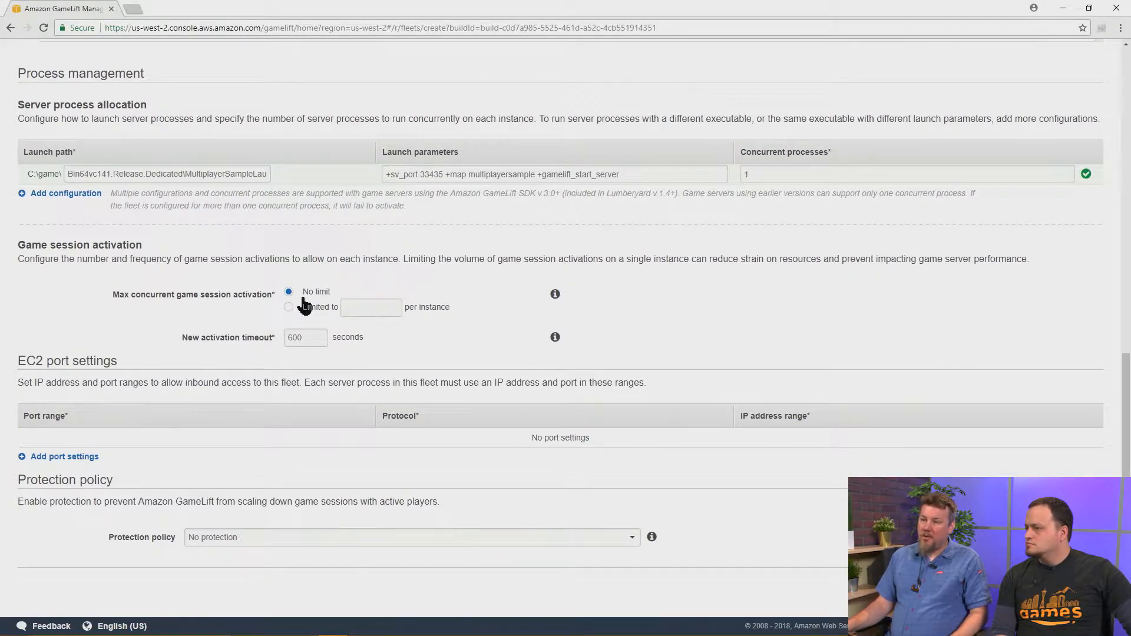
pyautogui.moveTo(307, 327)
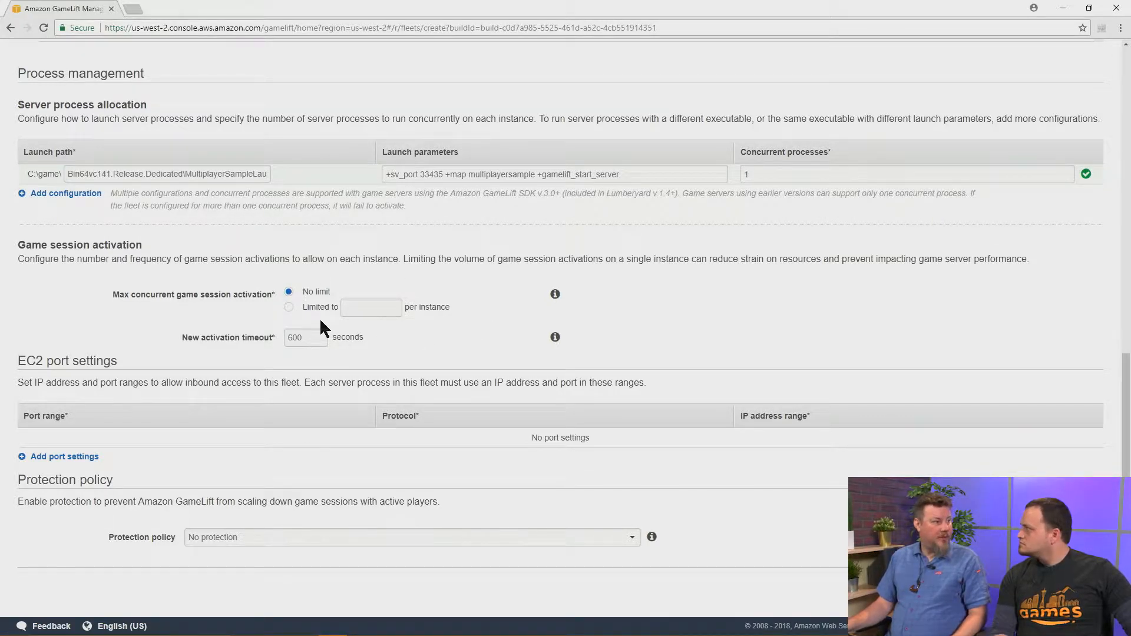
pyautogui.moveTo(799, 193)
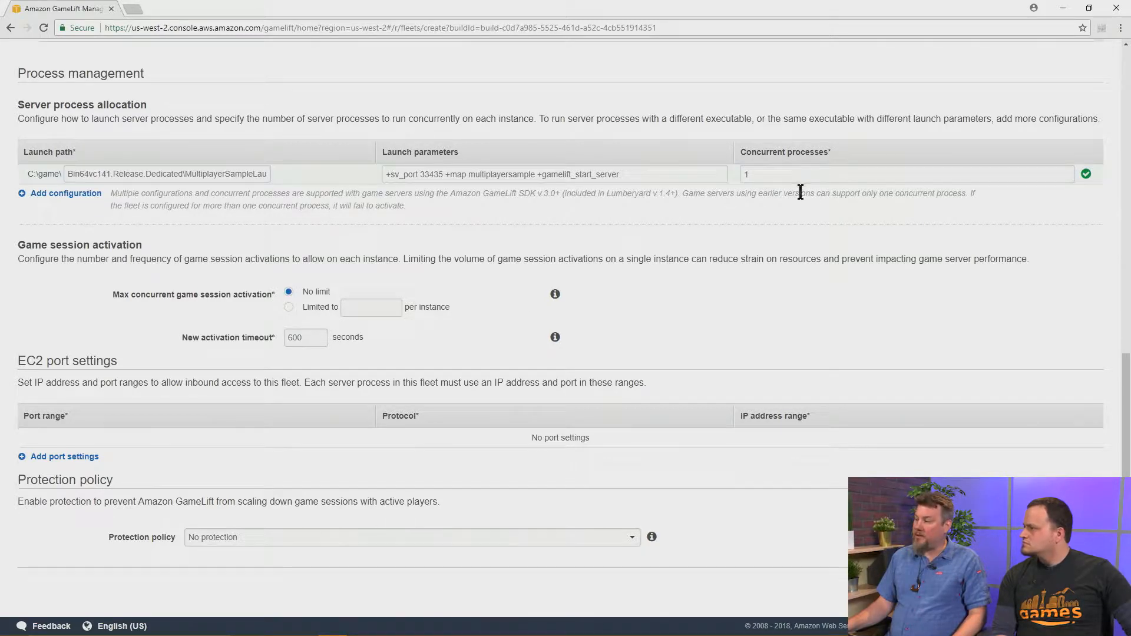
pyautogui.moveTo(818, 274)
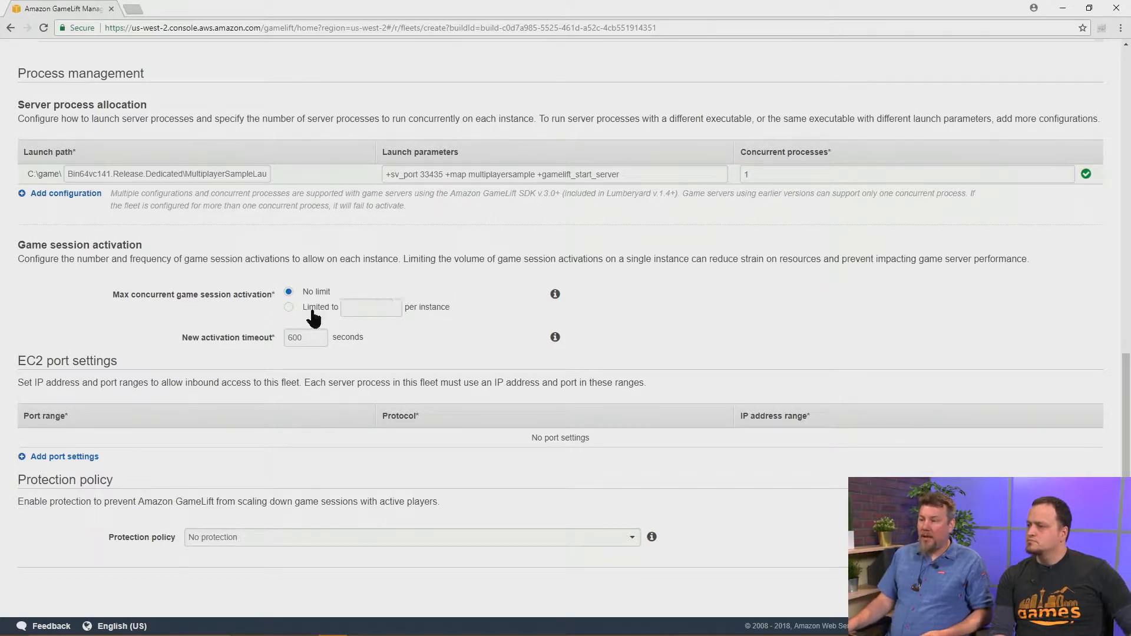
pyautogui.click(289, 306)
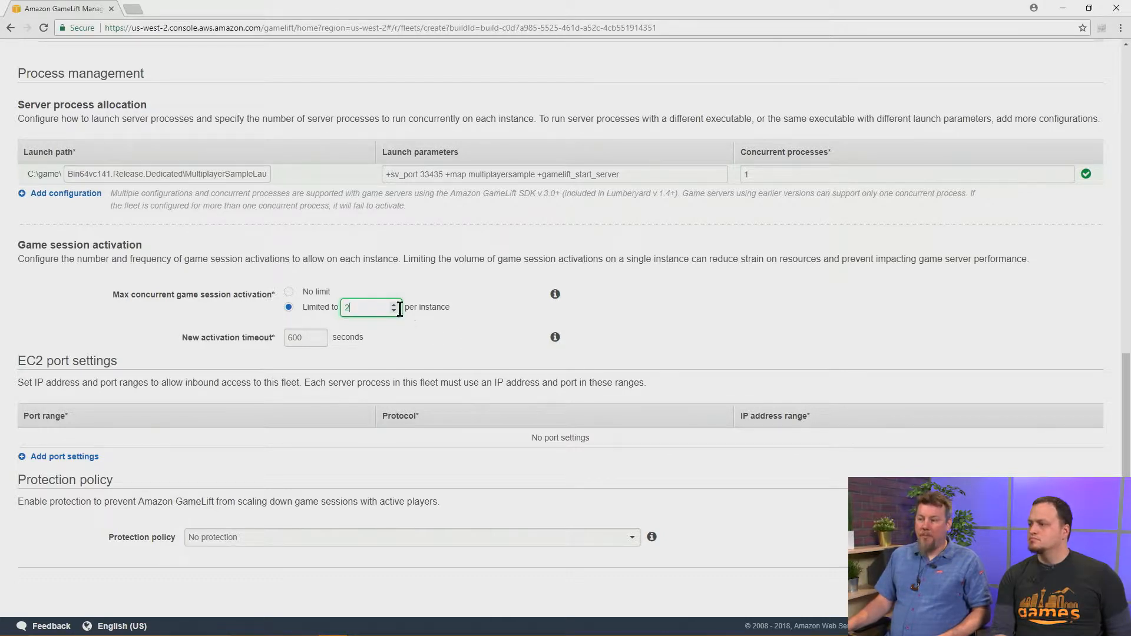
pyautogui.click(901, 175)
pyautogui.write('0')
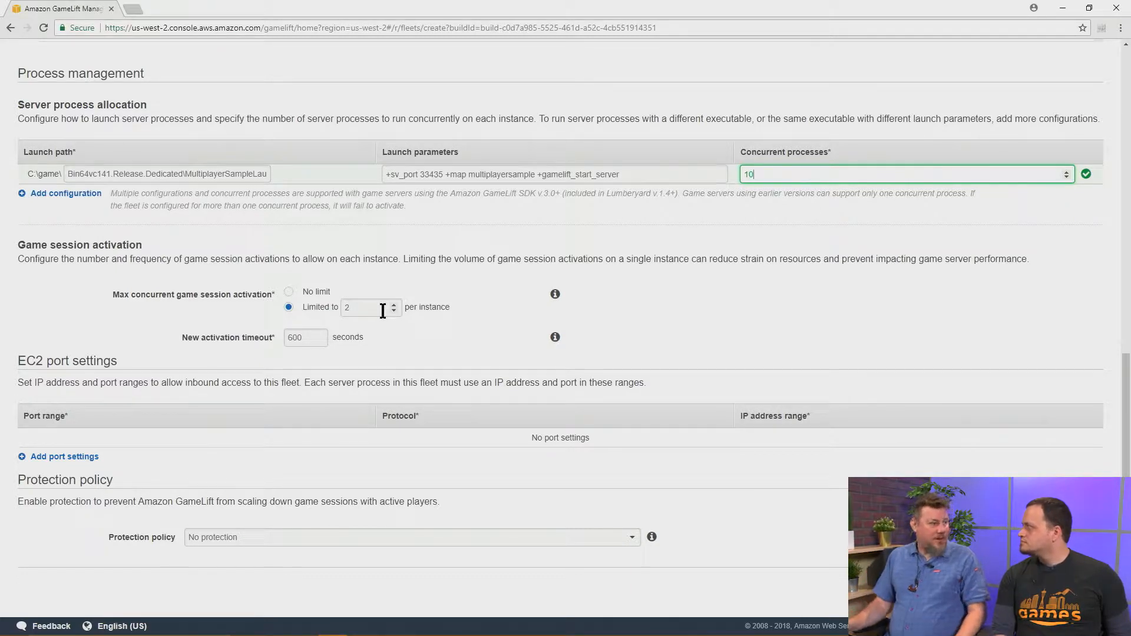
pyautogui.moveTo(381, 340)
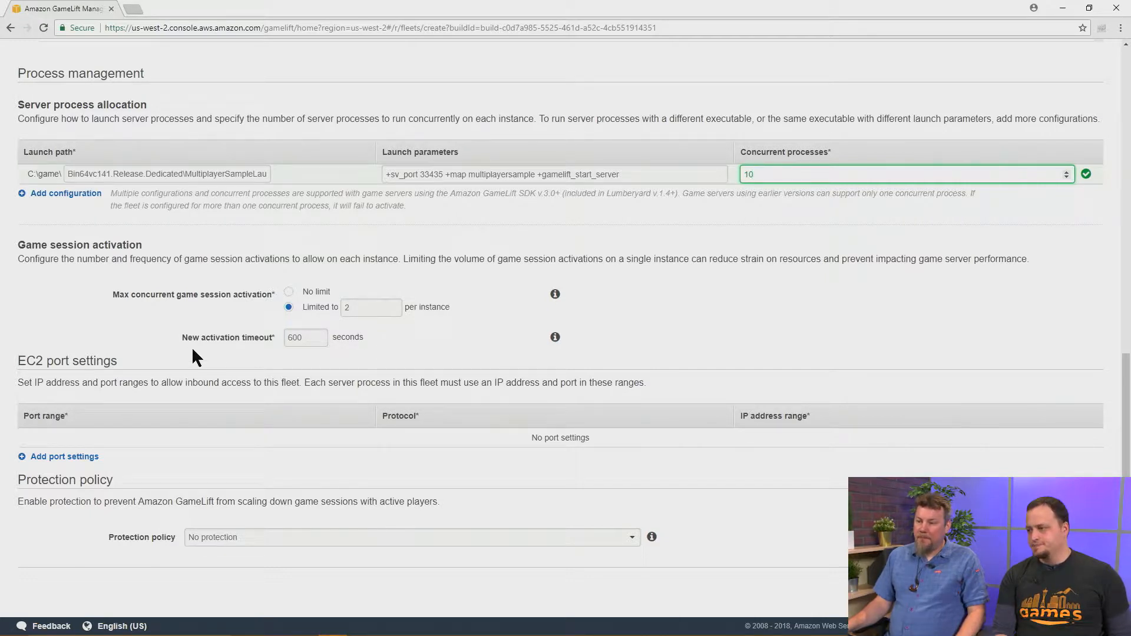
pyautogui.moveTo(367, 370)
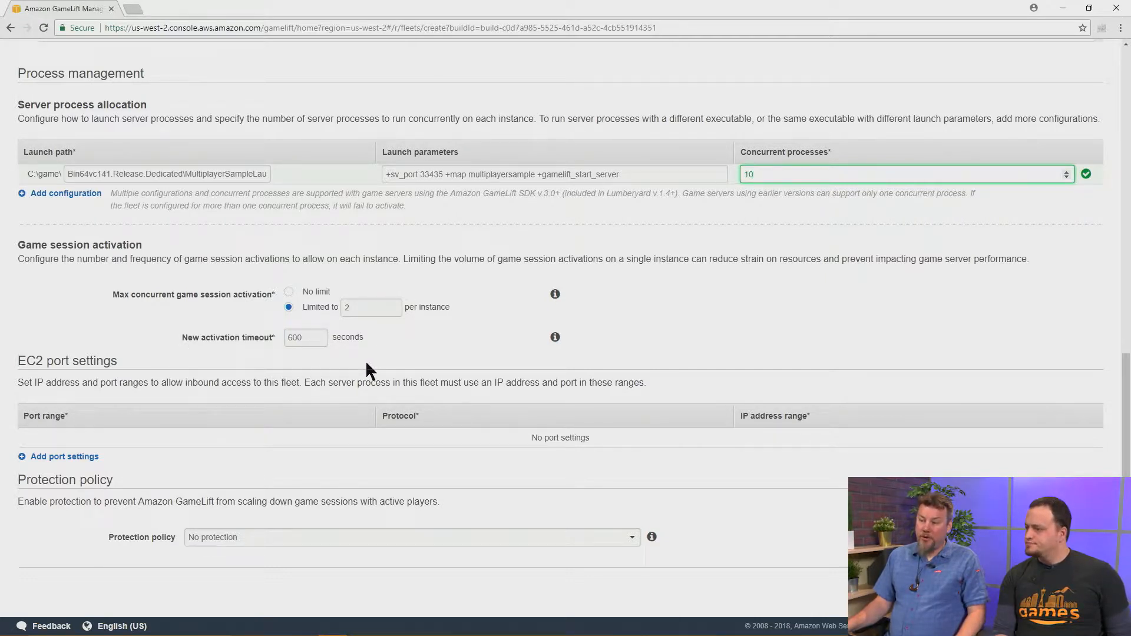
pyautogui.moveTo(397, 343)
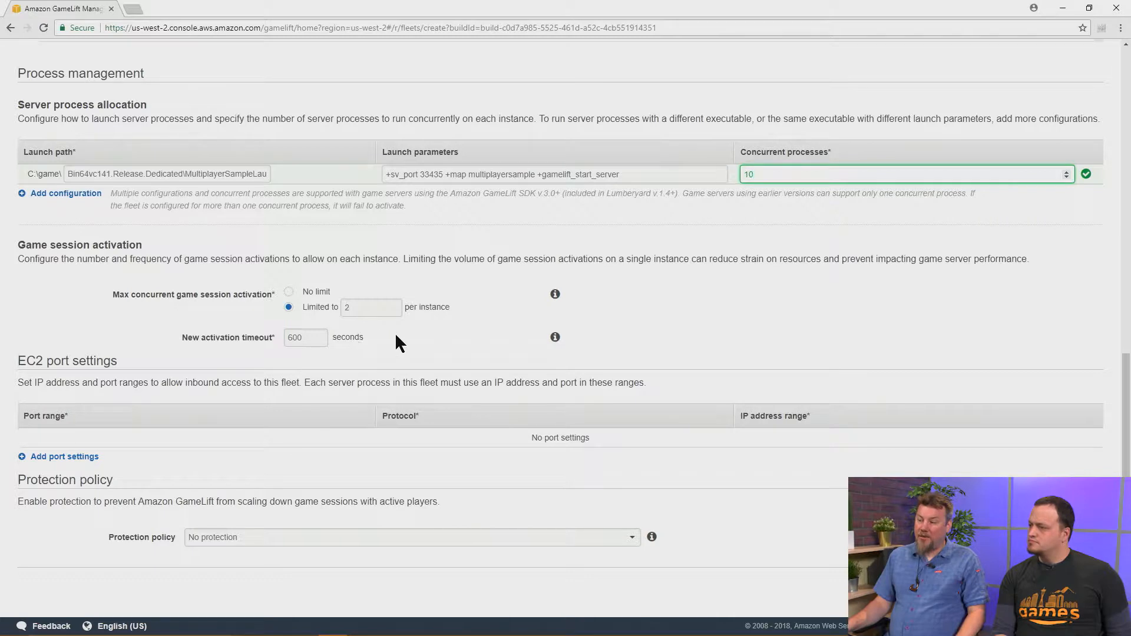
pyautogui.moveTo(241, 317)
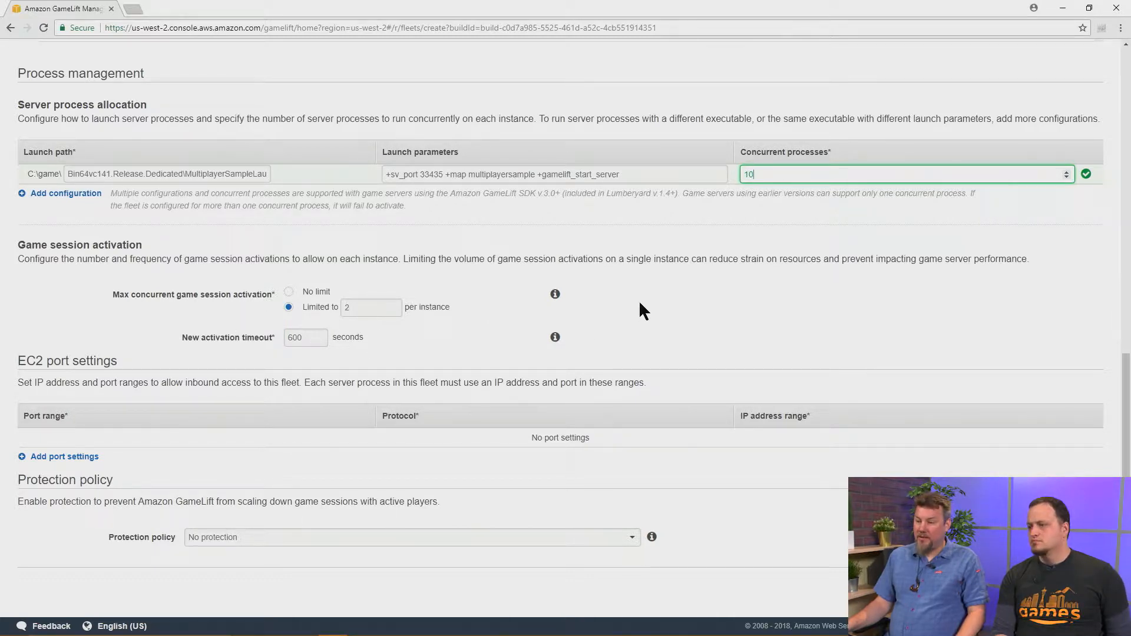
pyautogui.moveTo(227, 542)
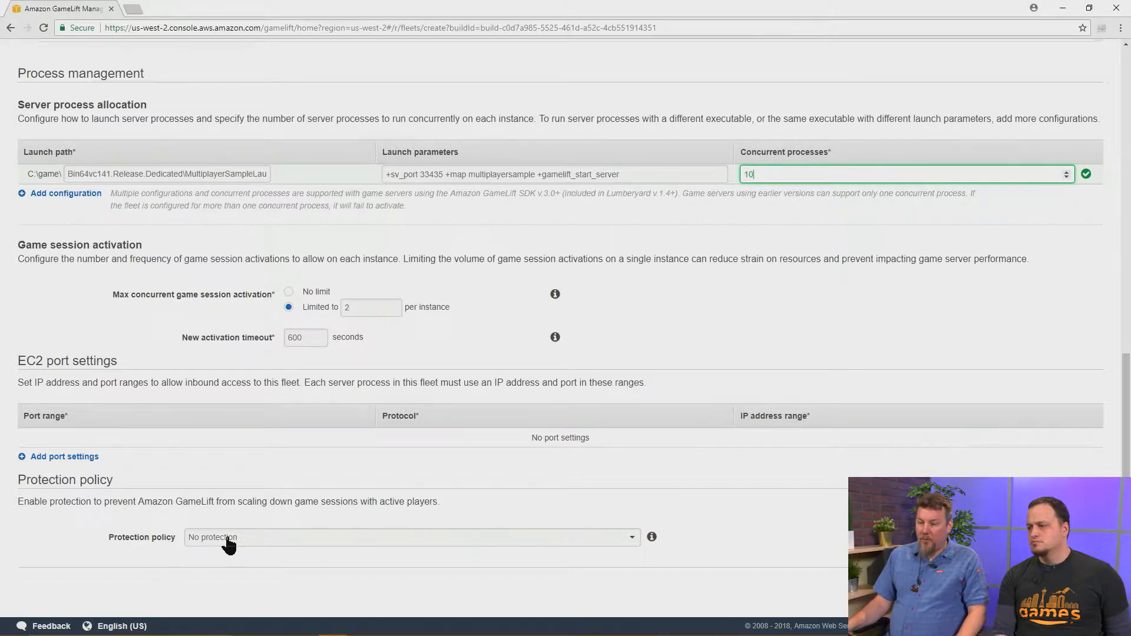
pyautogui.moveTo(259, 537)
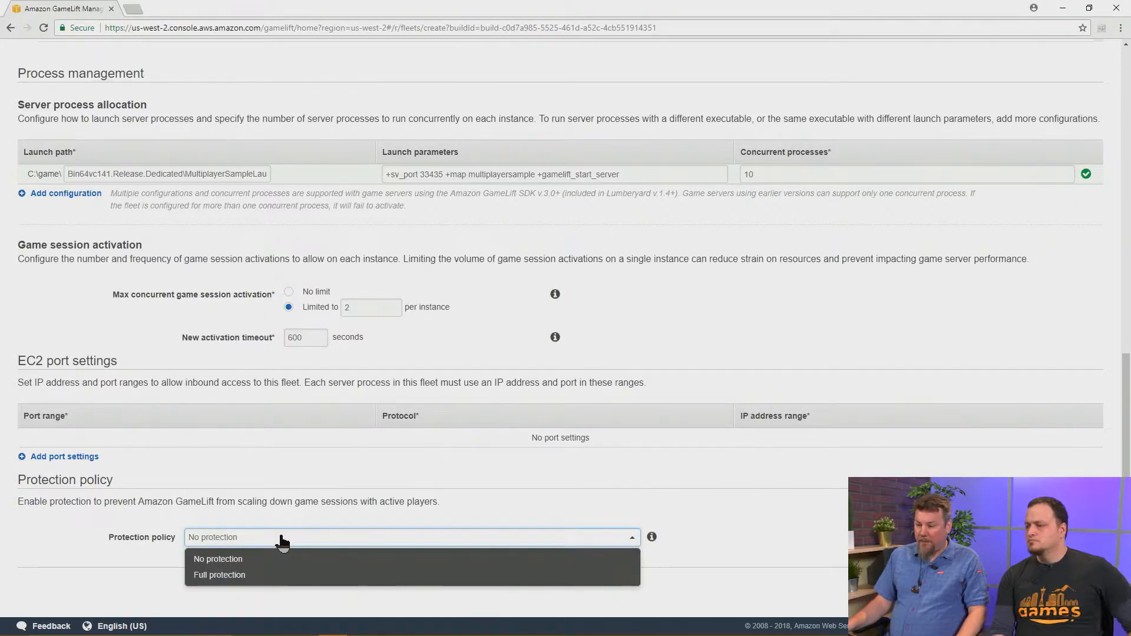
pyautogui.moveTo(268, 580)
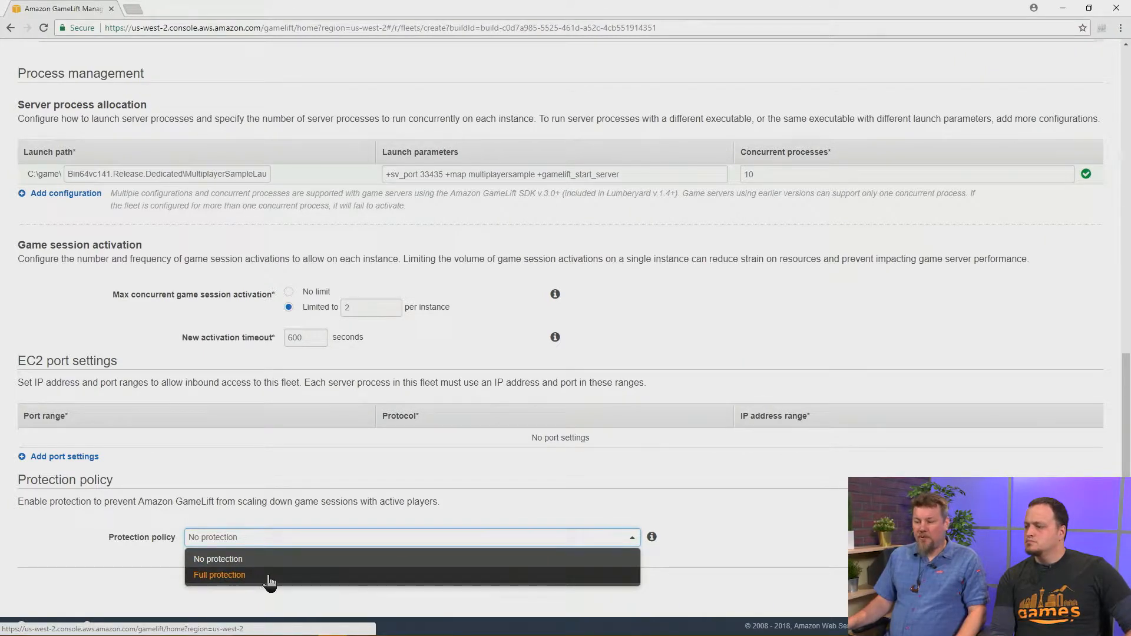
pyautogui.moveTo(281, 590)
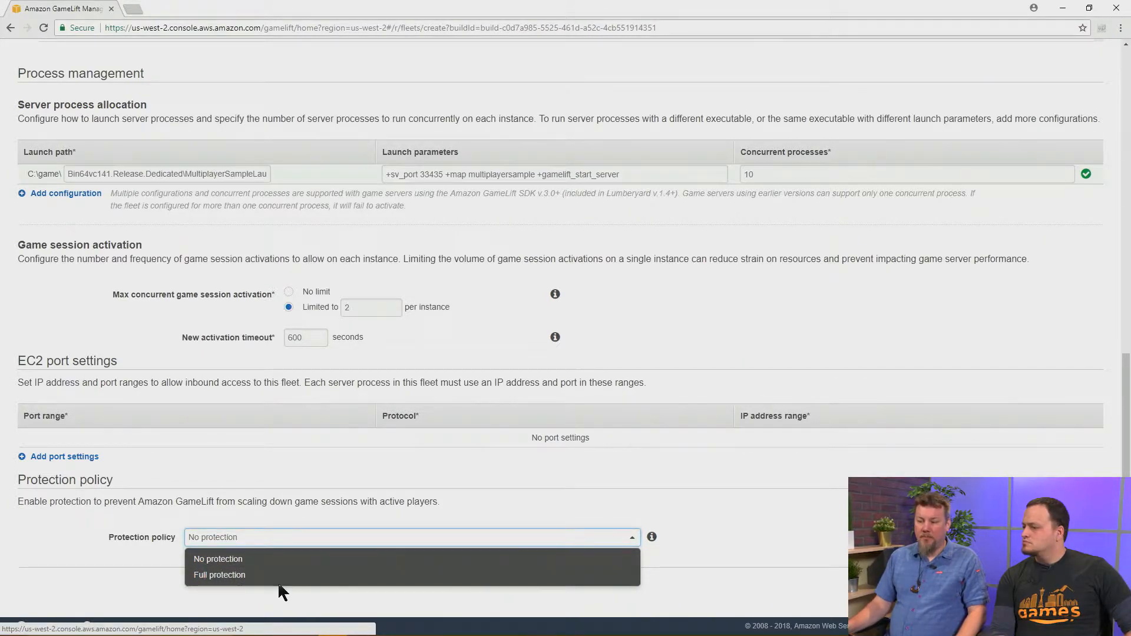
pyautogui.moveTo(333, 563)
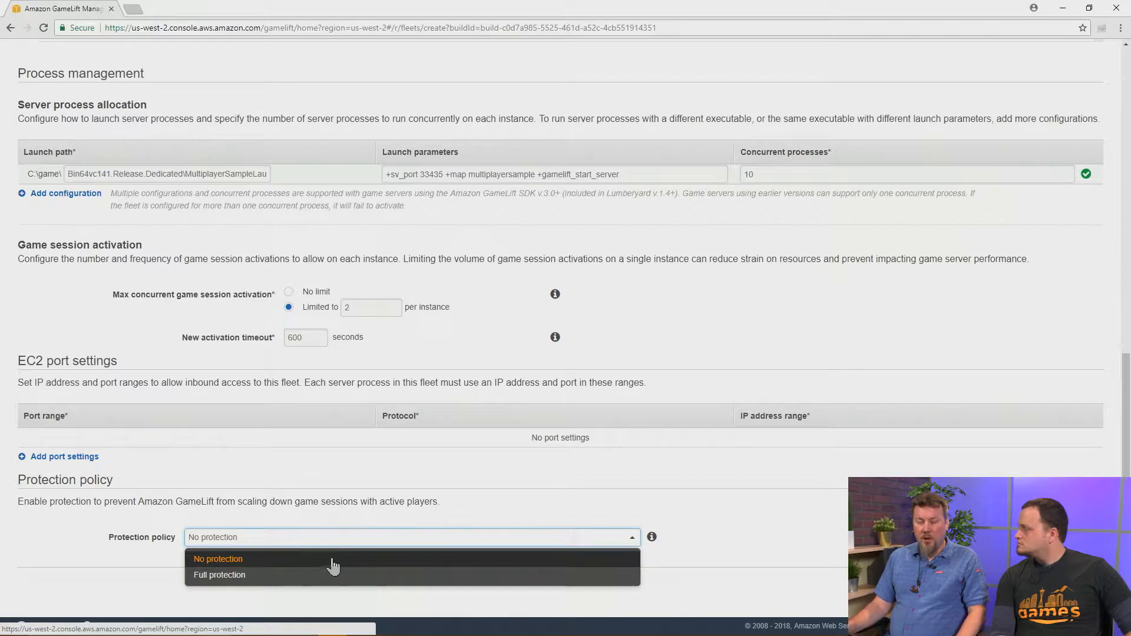
pyautogui.moveTo(352, 565)
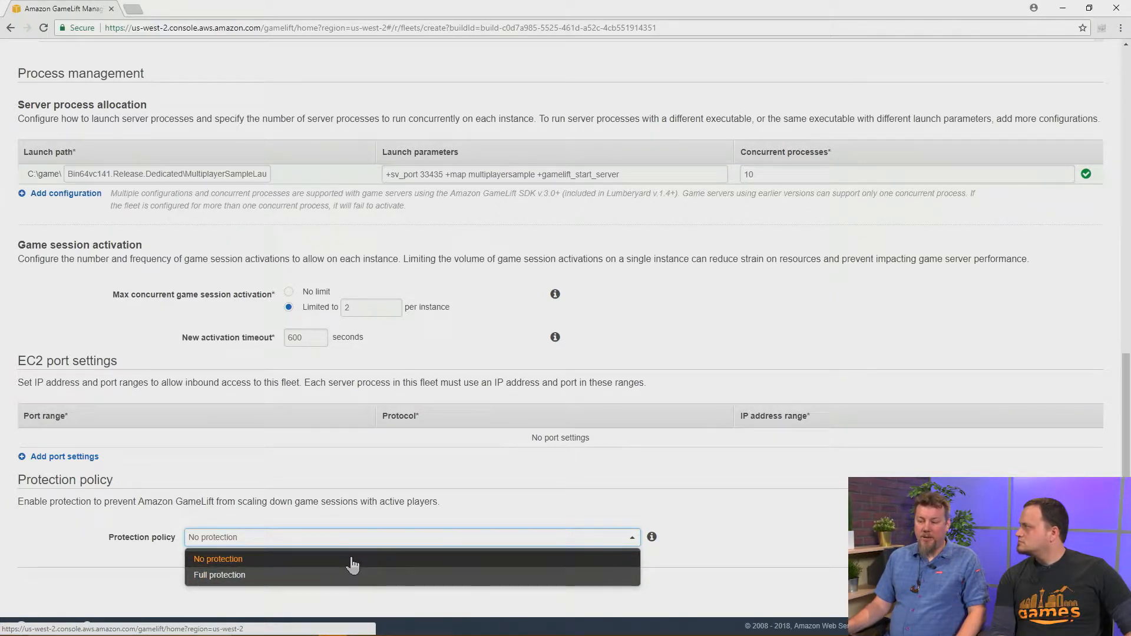
pyautogui.moveTo(388, 563)
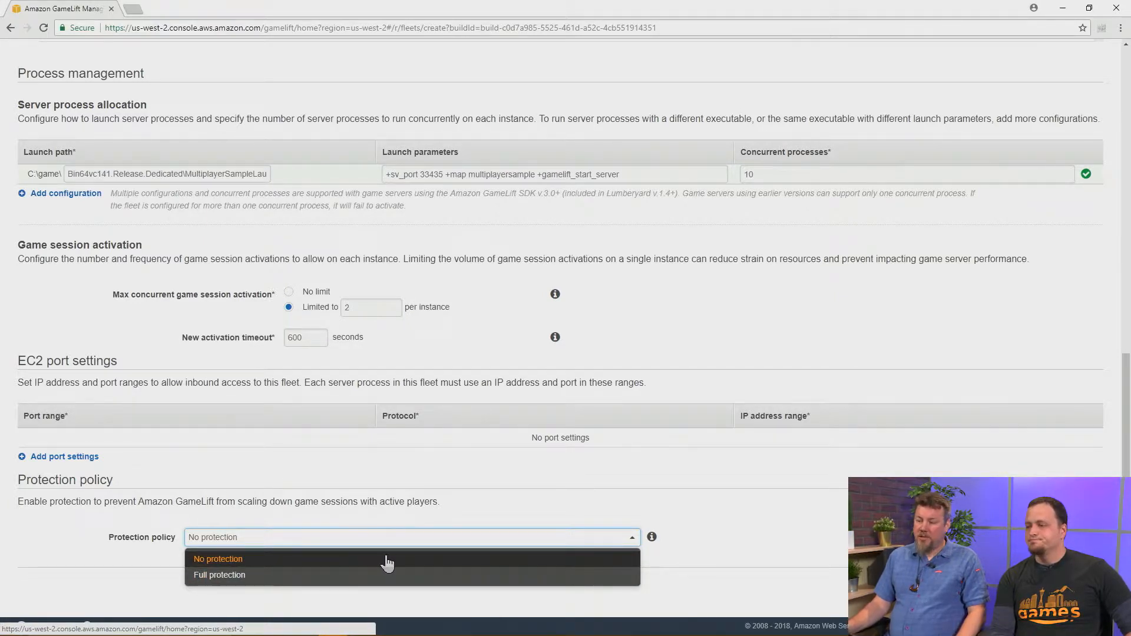
pyautogui.moveTo(432, 564)
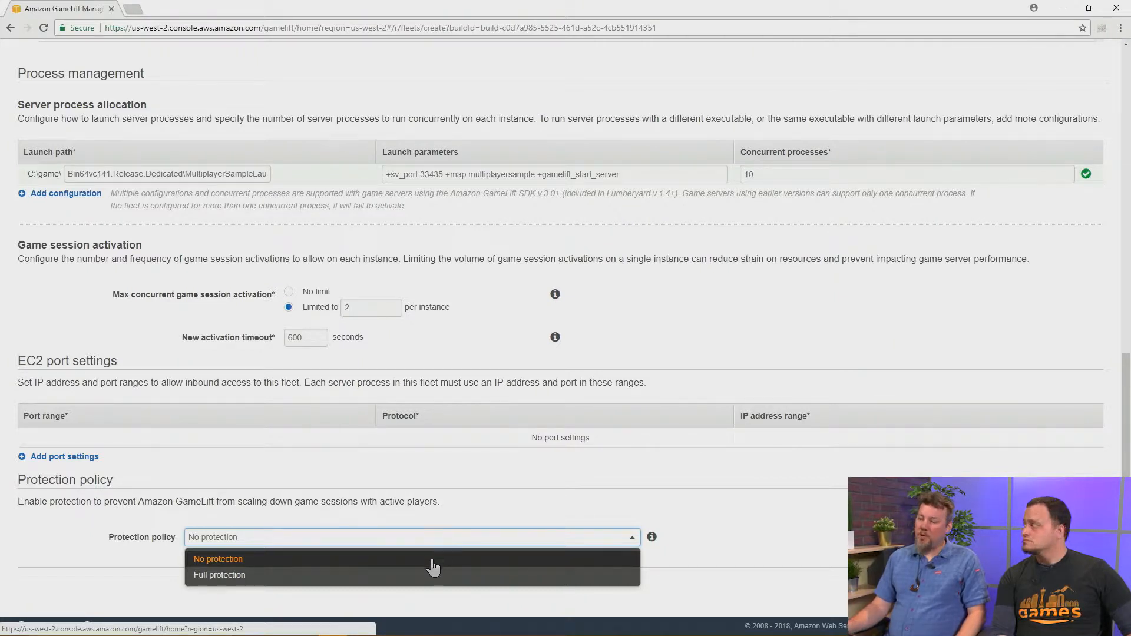
pyautogui.moveTo(436, 578)
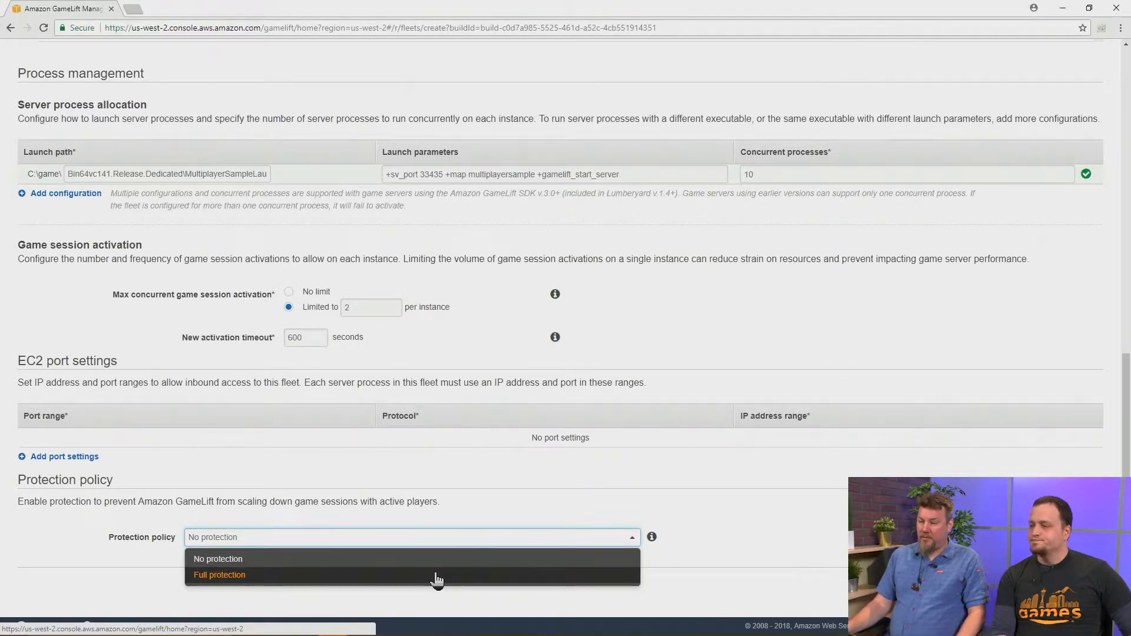
pyautogui.click(218, 558)
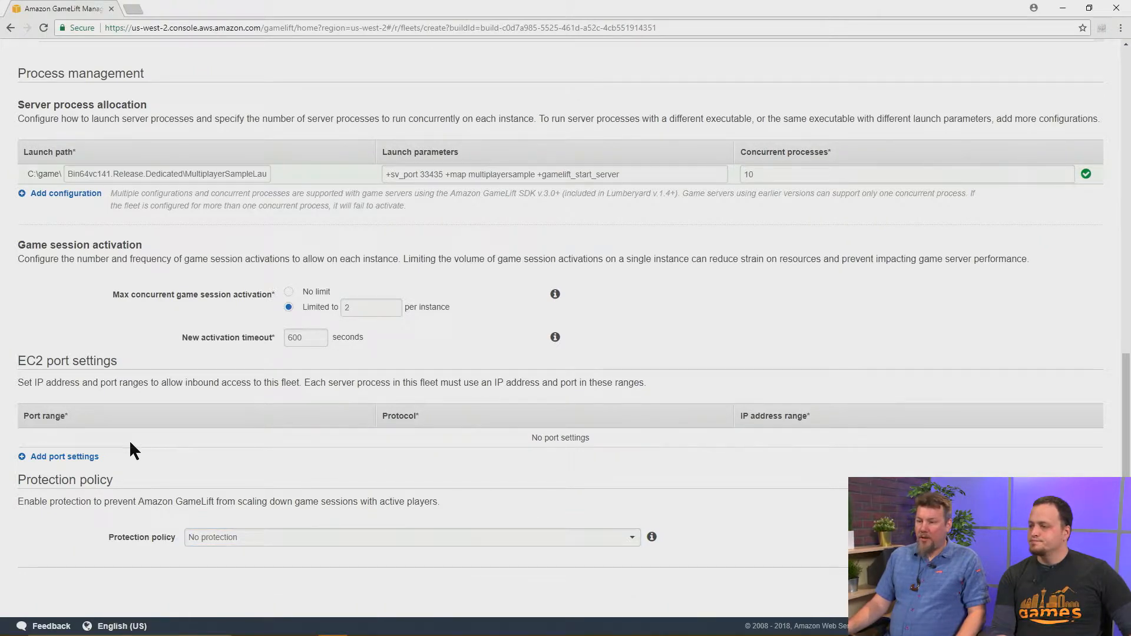
# Save a UDP port 33435 rule open to 0.0.0.0/0 and start a second port rule row.
pyautogui.click(63, 457)
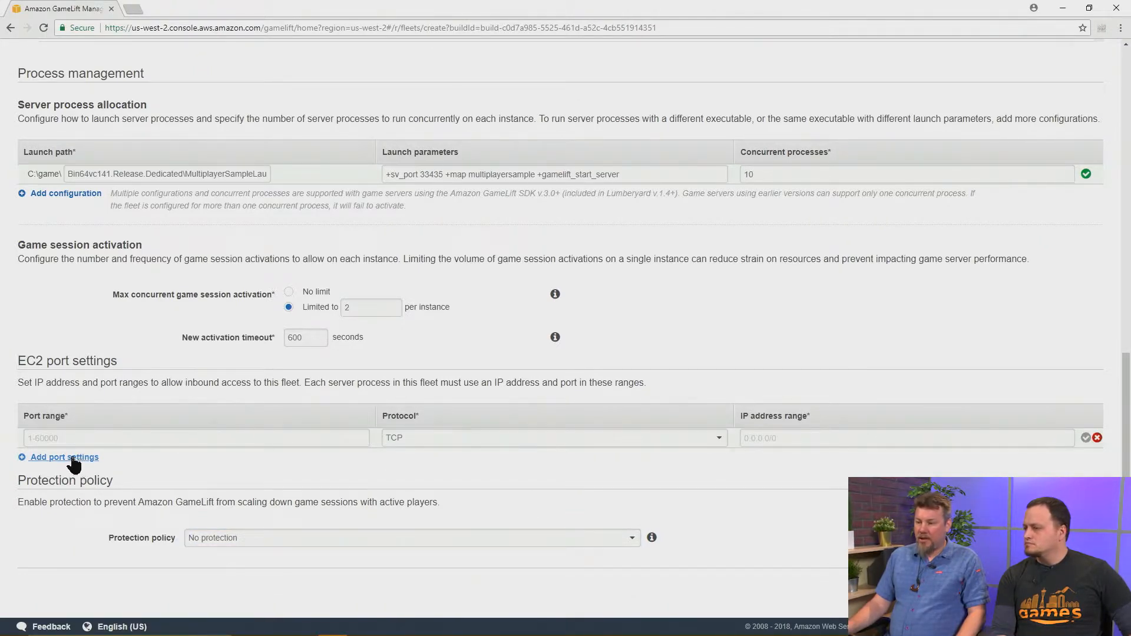
pyautogui.click(194, 438)
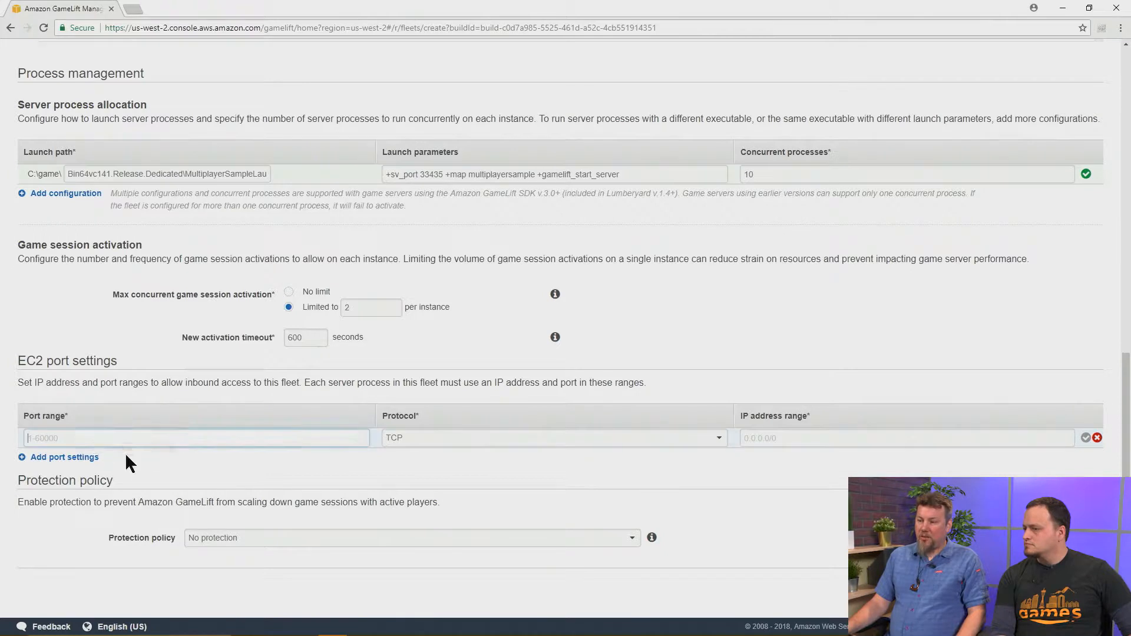
pyautogui.write('33')
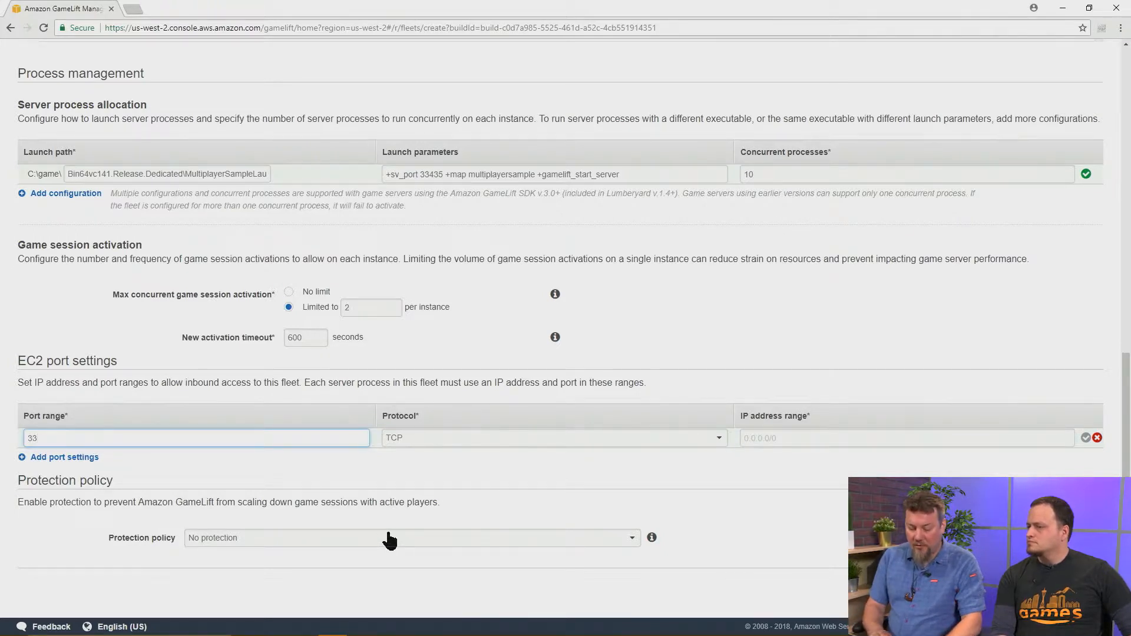
pyautogui.write('435')
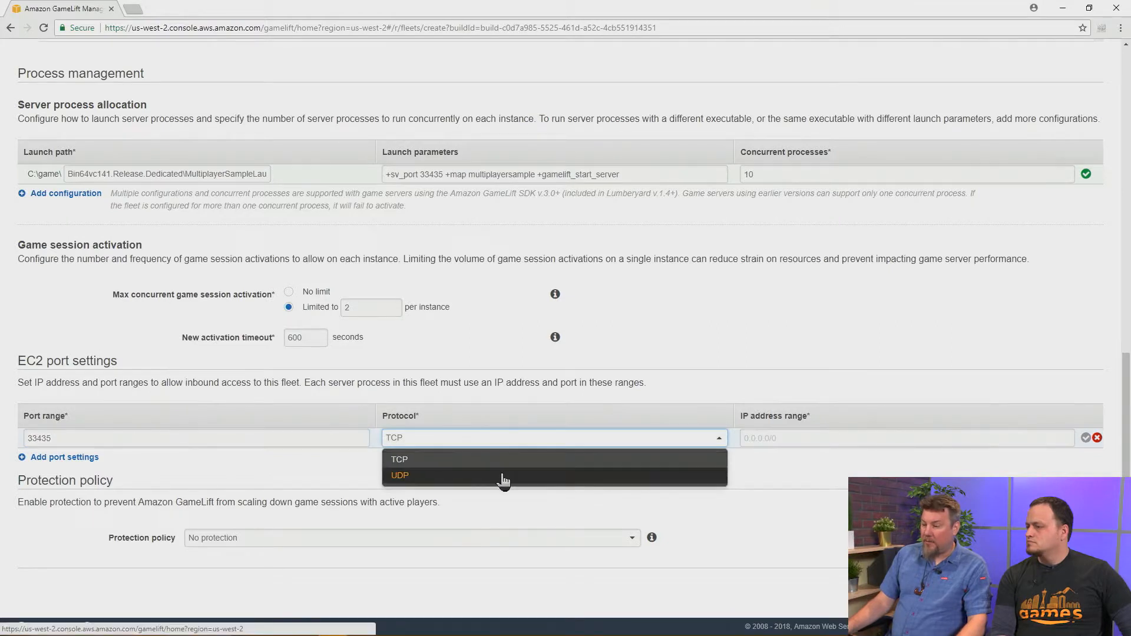
pyautogui.click(399, 474)
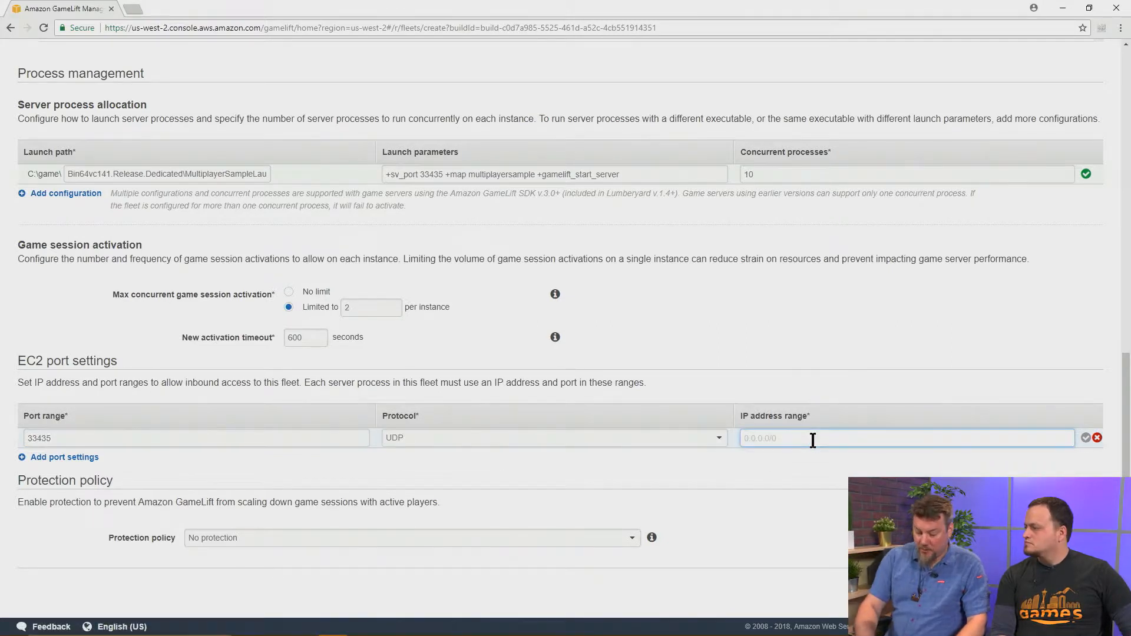
pyautogui.write('0.0.0.0/0')
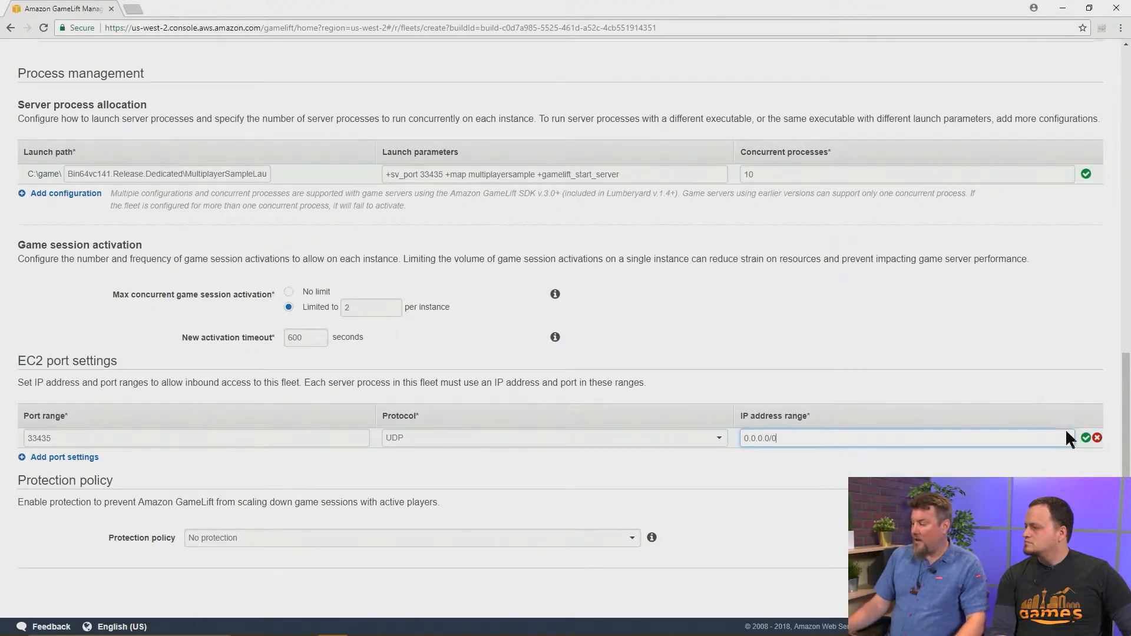
pyautogui.click(1085, 438)
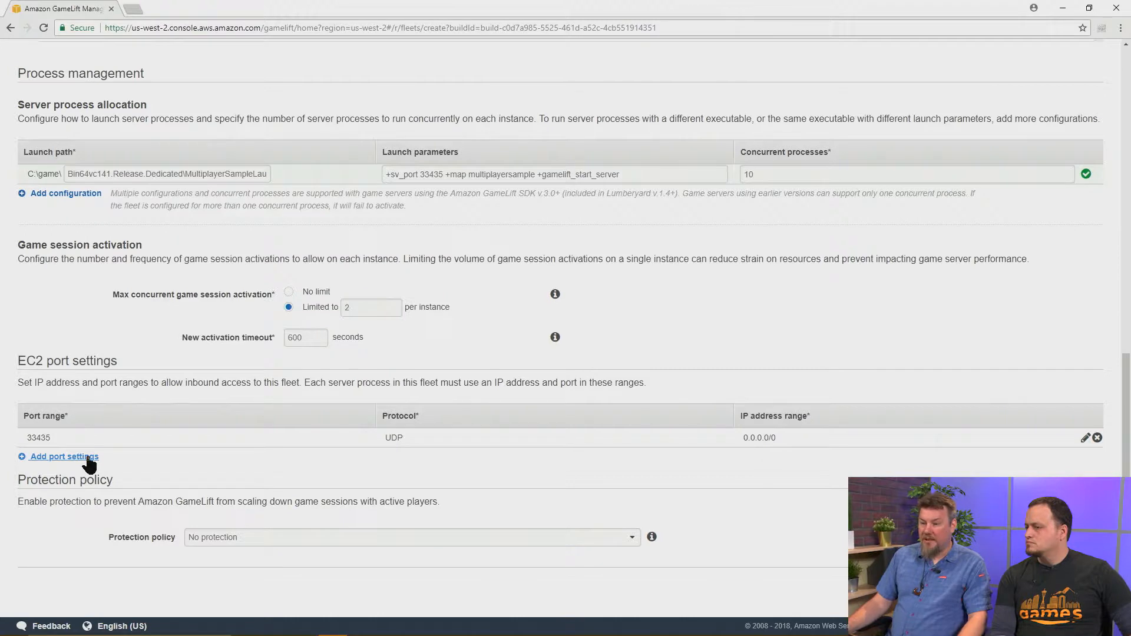
pyautogui.click(64, 456)
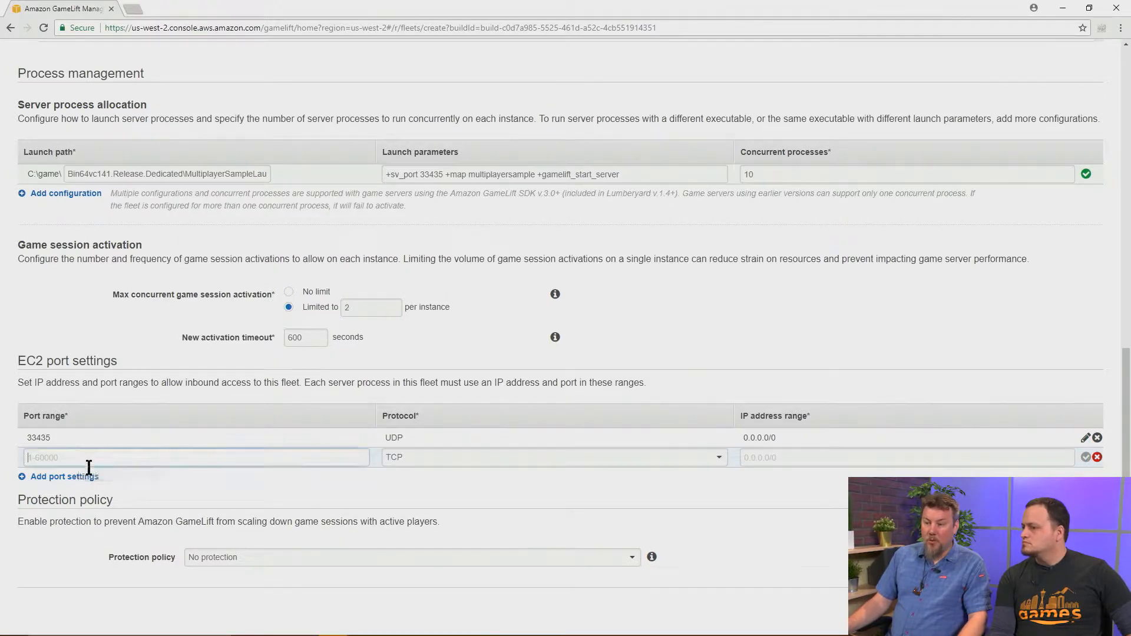
pyautogui.moveTo(530, 250)
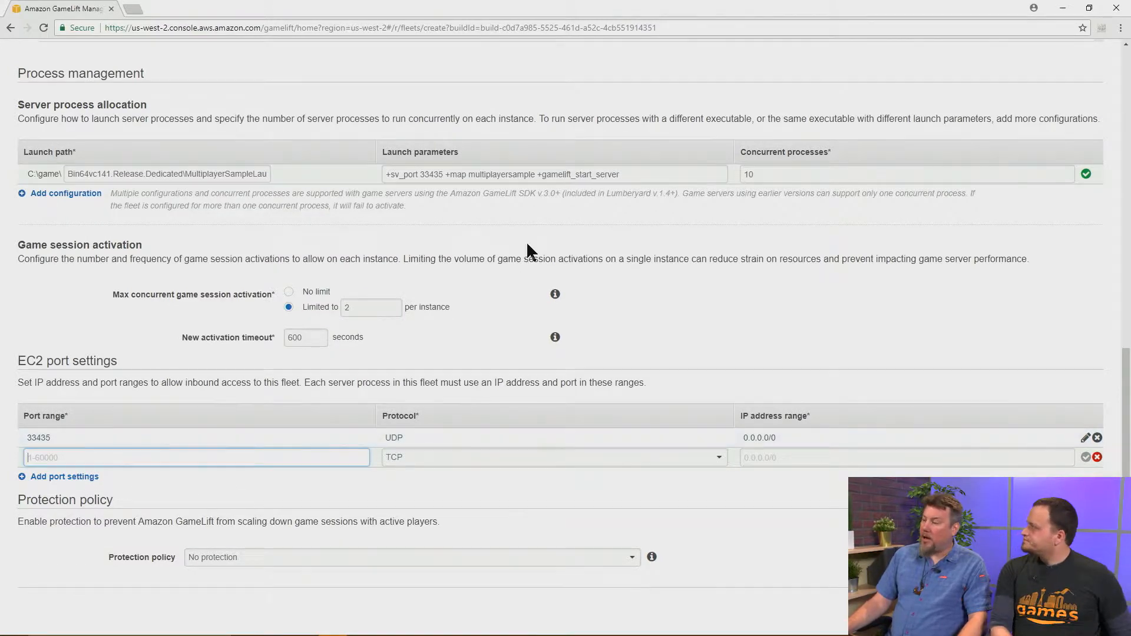
pyautogui.moveTo(752, 165)
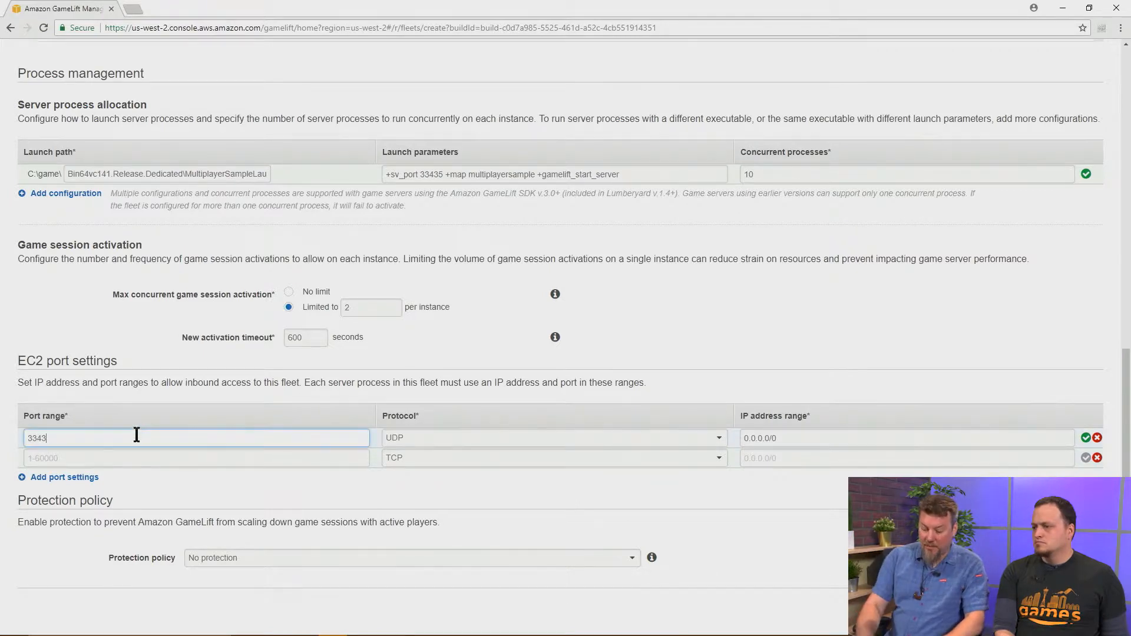
pyautogui.write('4')
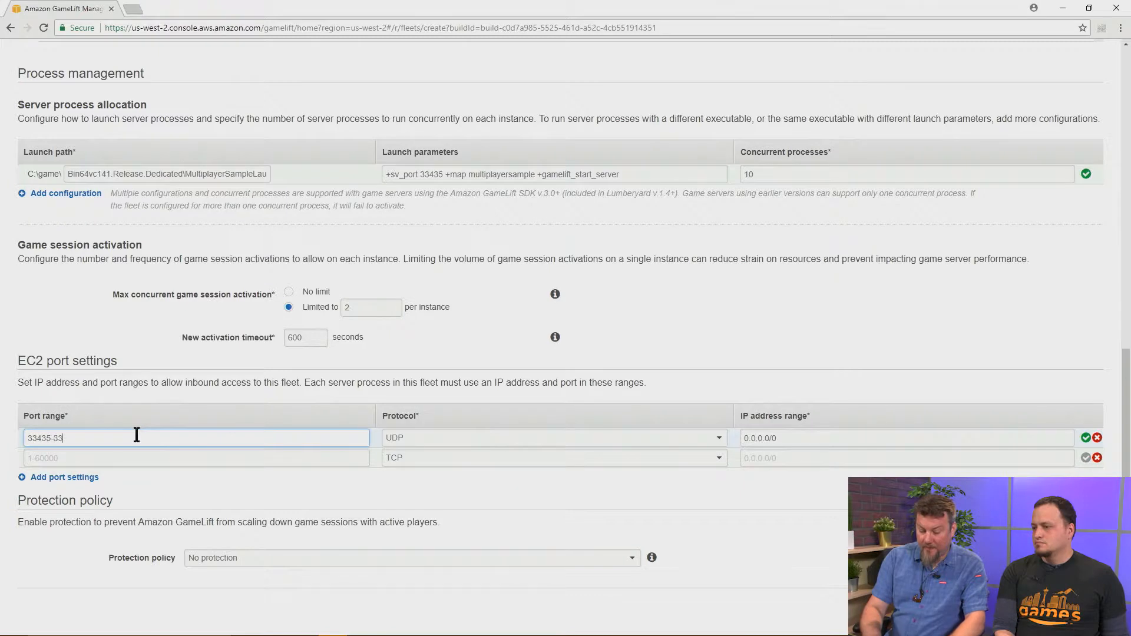
pyautogui.write('4456')
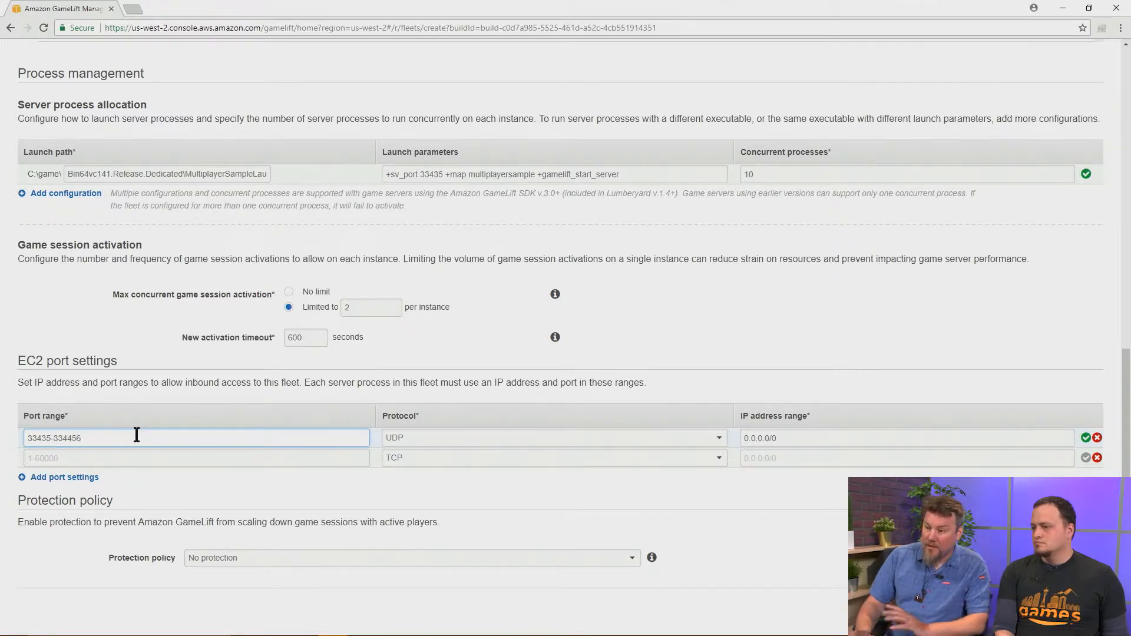
pyautogui.press('Backspace')
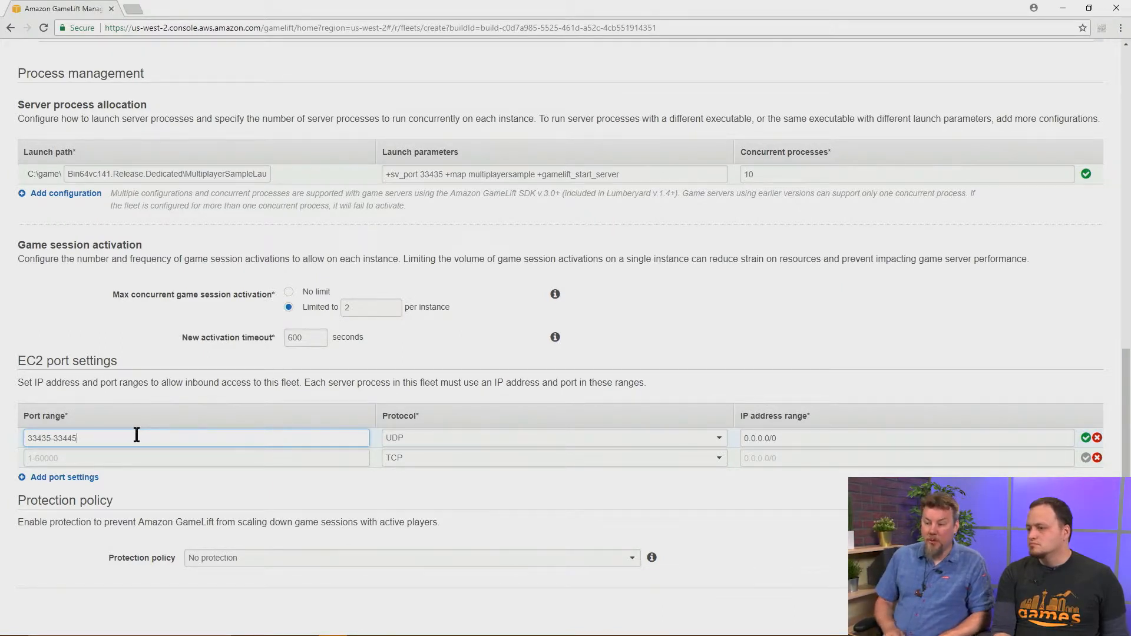
pyautogui.moveTo(259, 482)
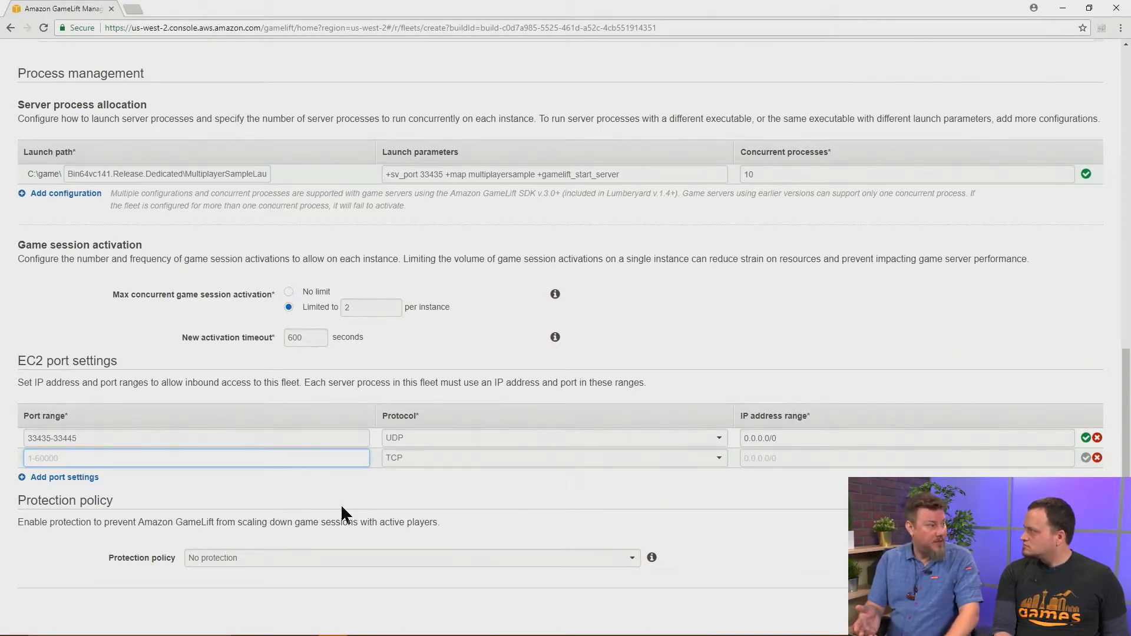
# Fill the second rule as TCP port 3389 restricted to IP range 1.2.3.4/32.
pyautogui.write('3')
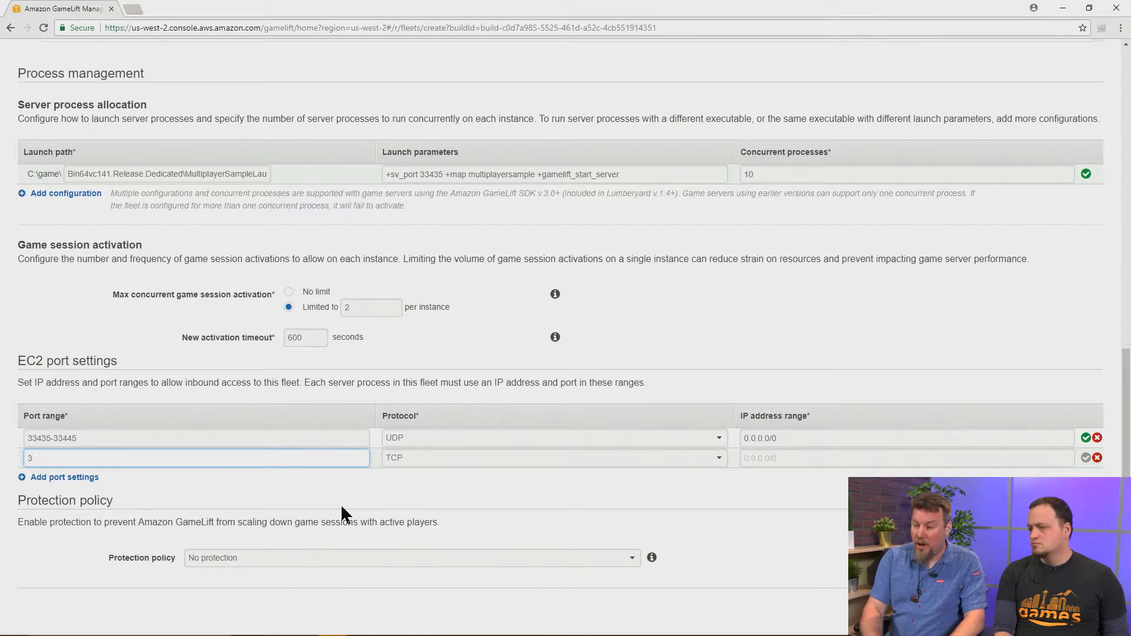
pyautogui.write('389')
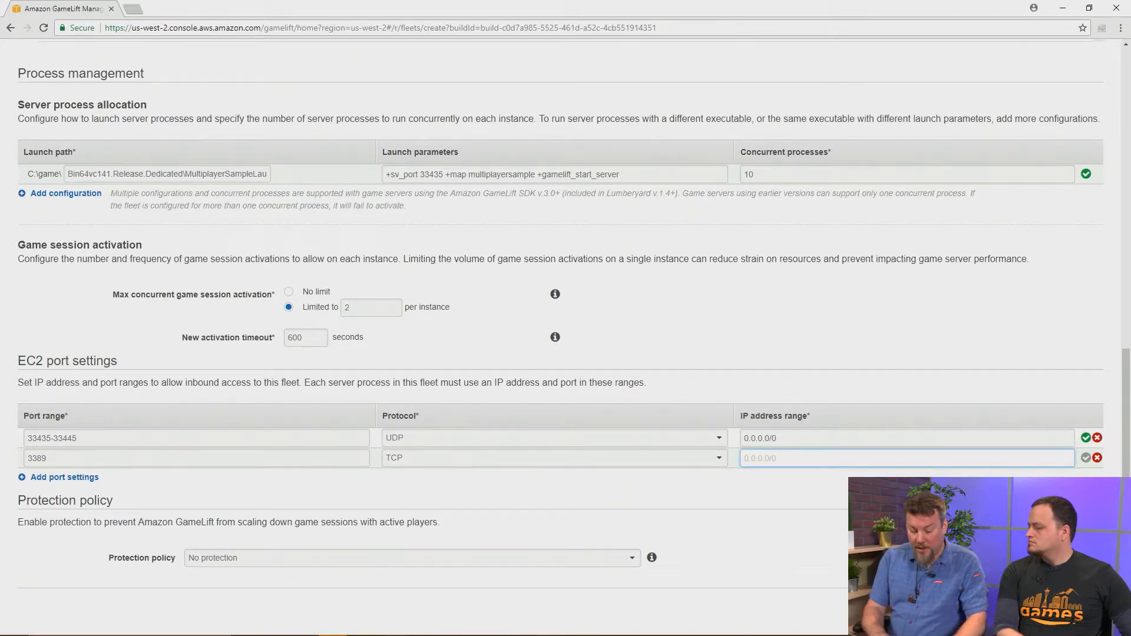
pyautogui.write('1.2.3.4')
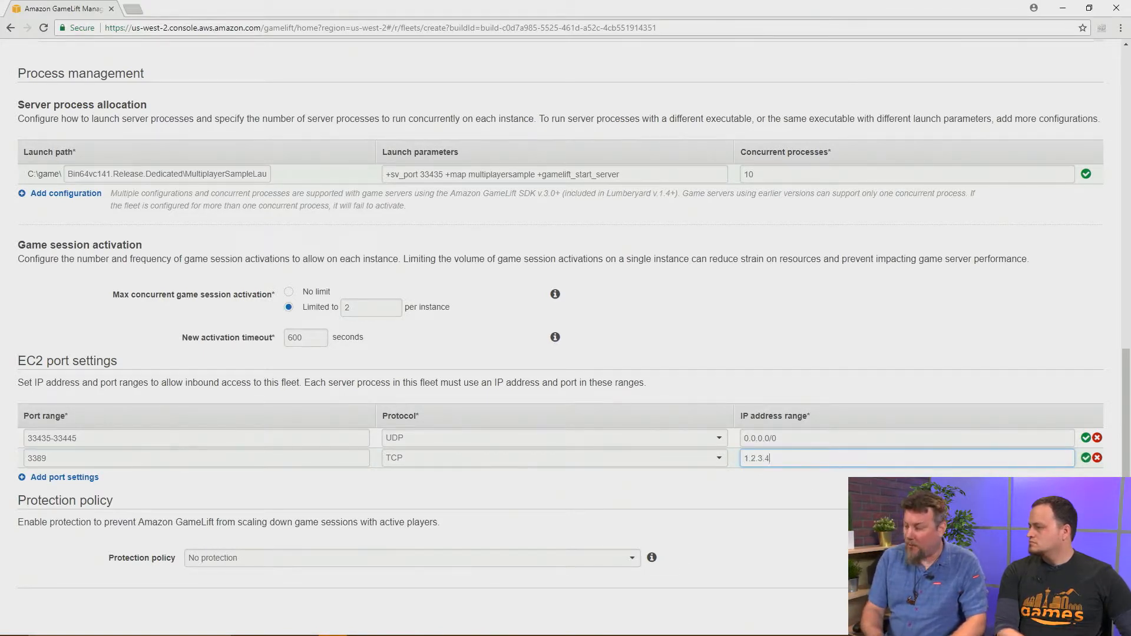
pyautogui.write('/')
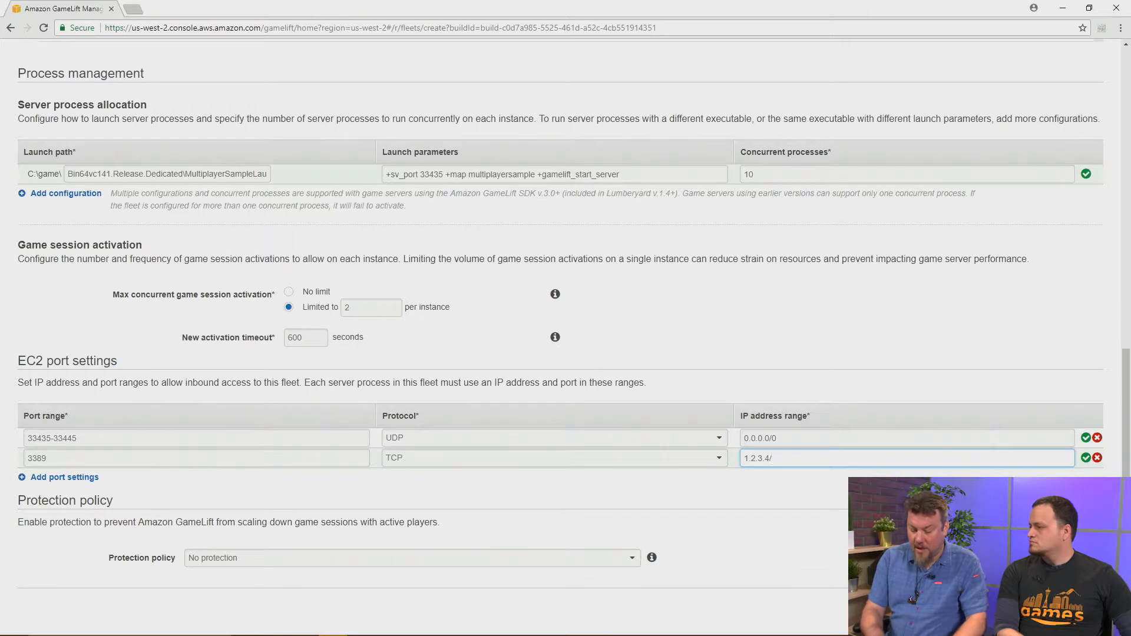
pyautogui.write('32')
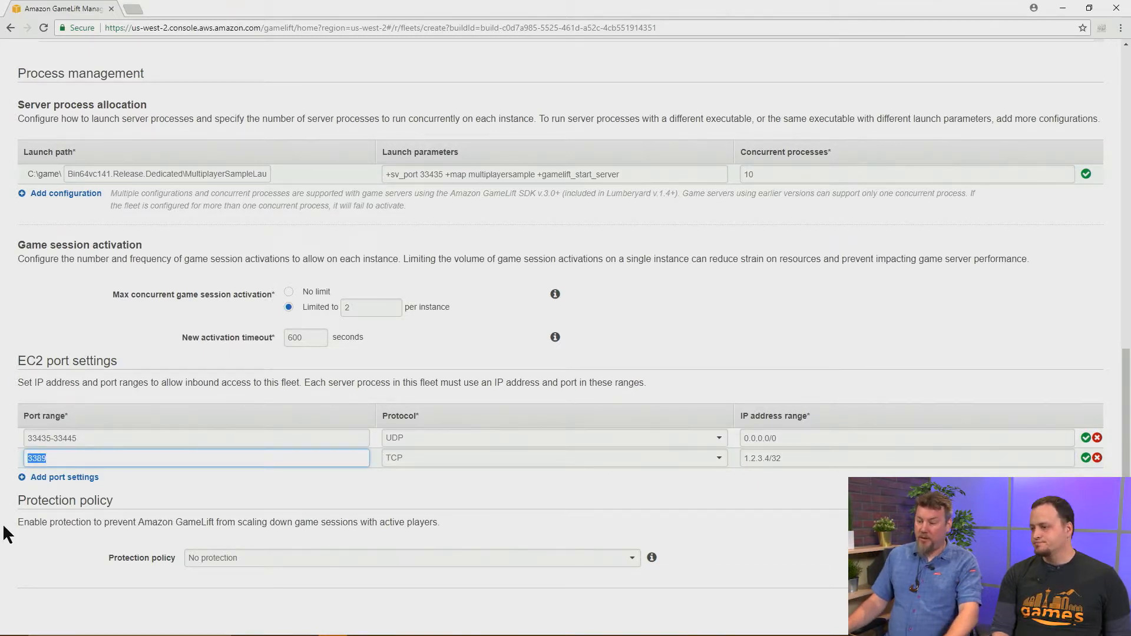
# Replace the TCP rule's port 3389 with port 22.
pyautogui.write('22')
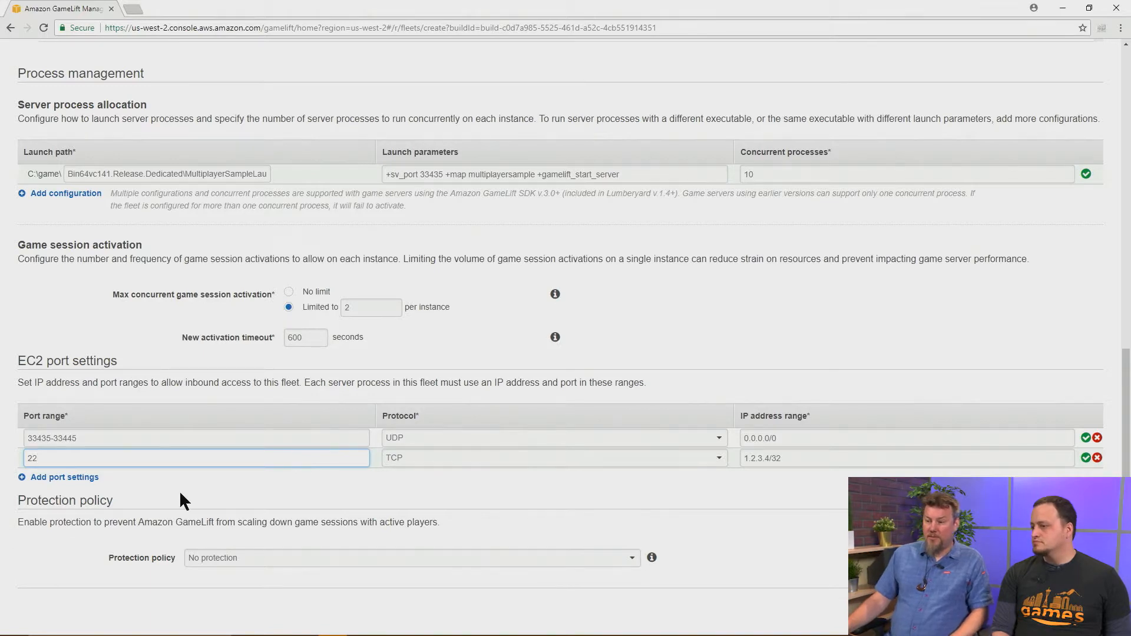
pyautogui.moveTo(817, 459)
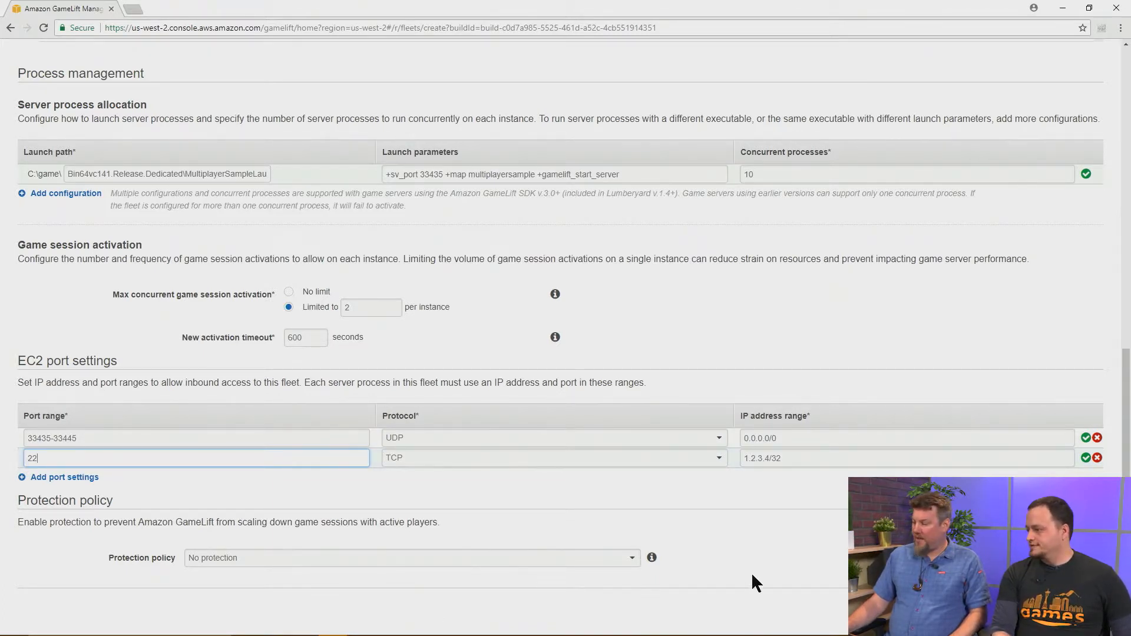
pyautogui.moveTo(769, 577)
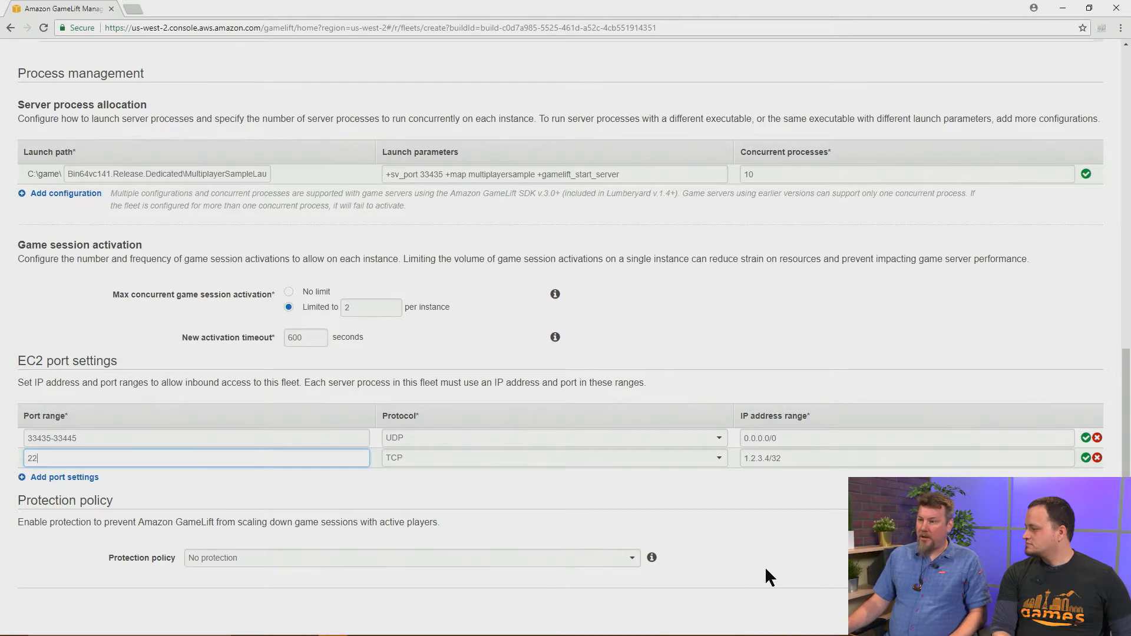
pyautogui.scroll(3)
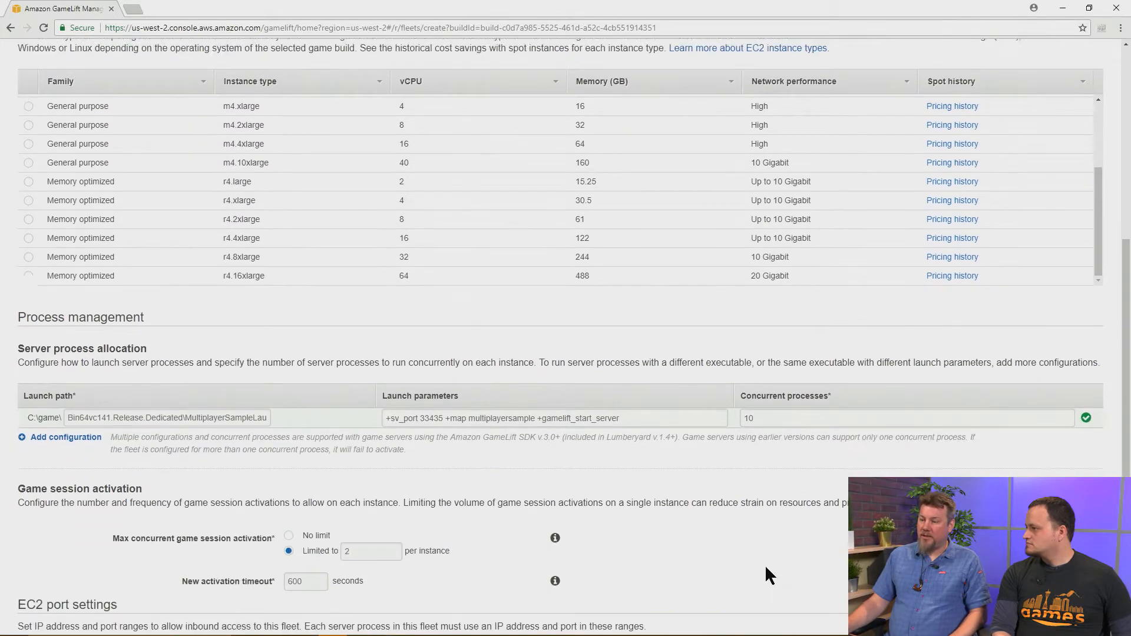
pyautogui.scroll(-3)
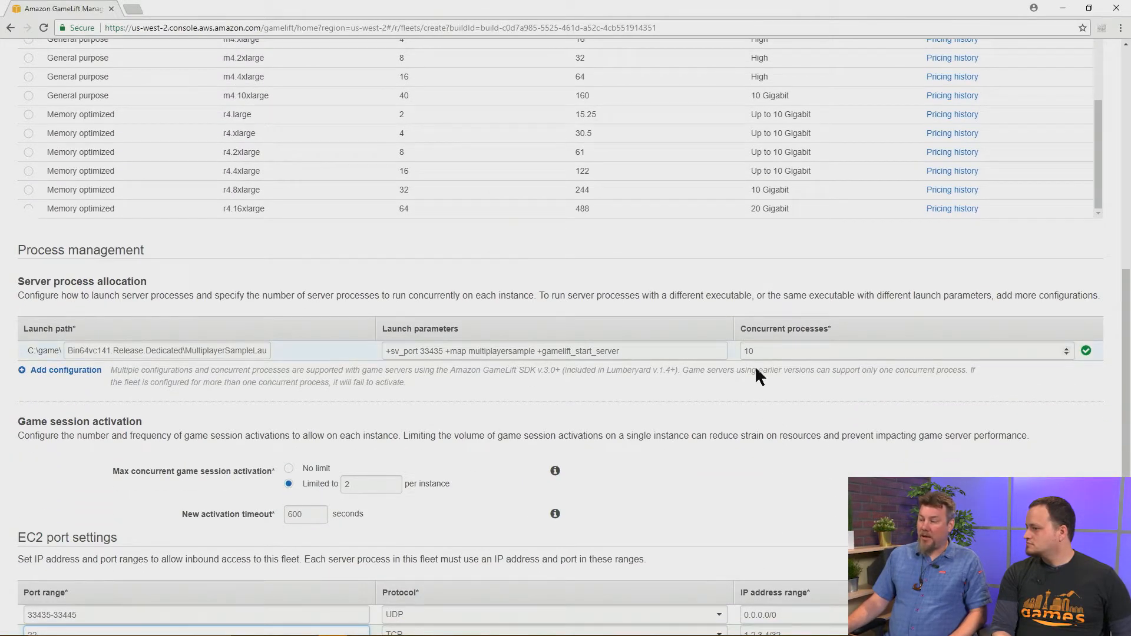
pyautogui.scroll(-3)
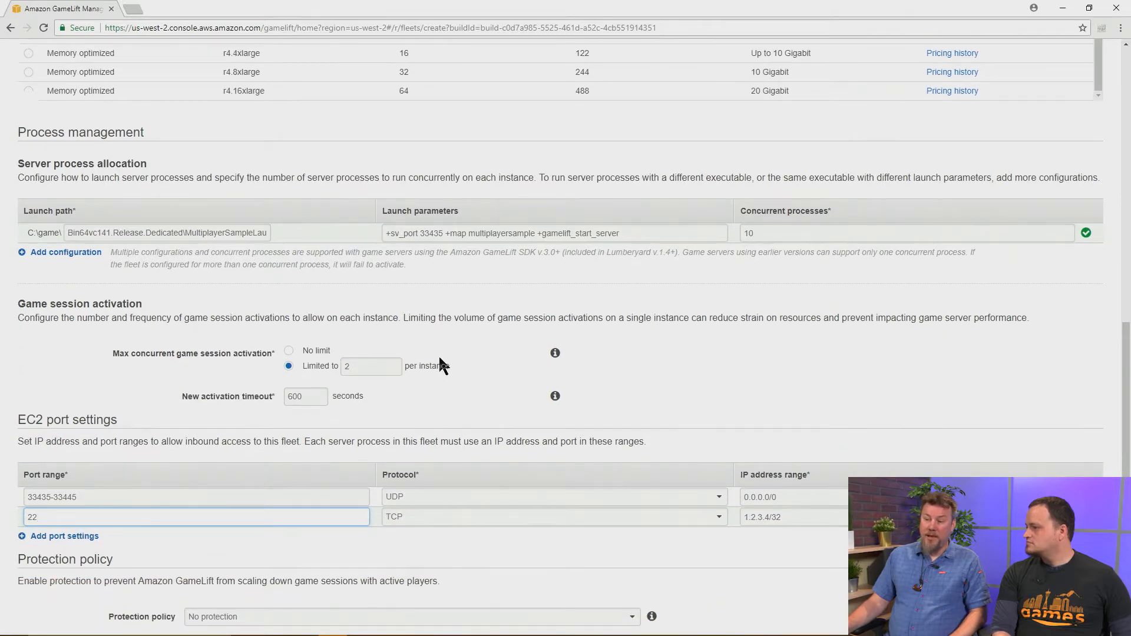
pyautogui.moveTo(490, 361)
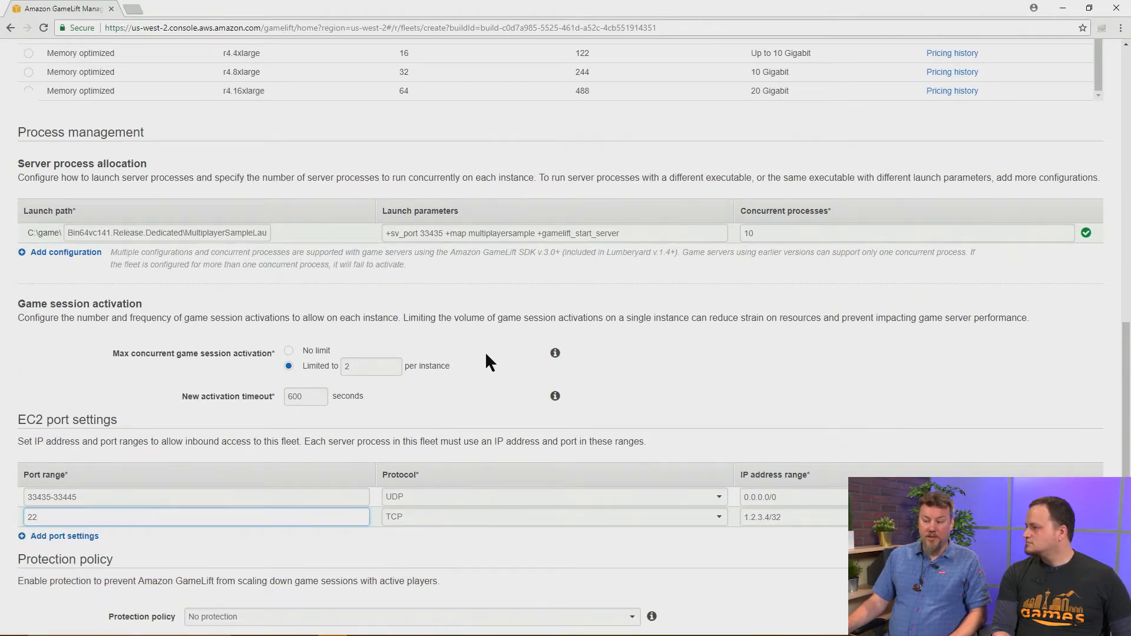
pyautogui.scroll(-3)
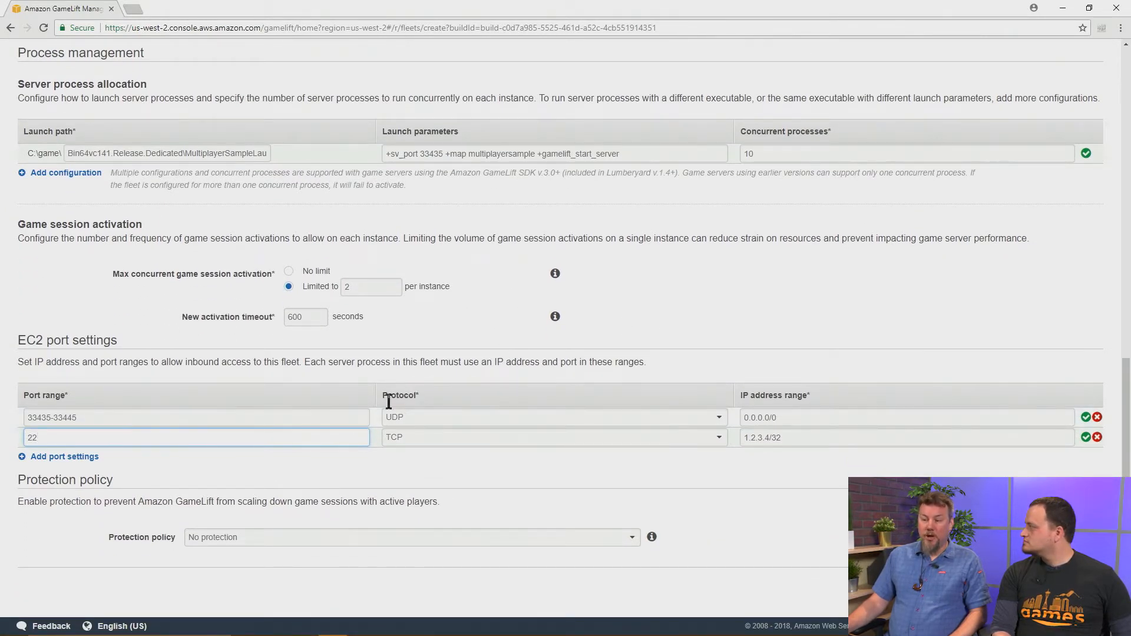
pyautogui.moveTo(490, 575)
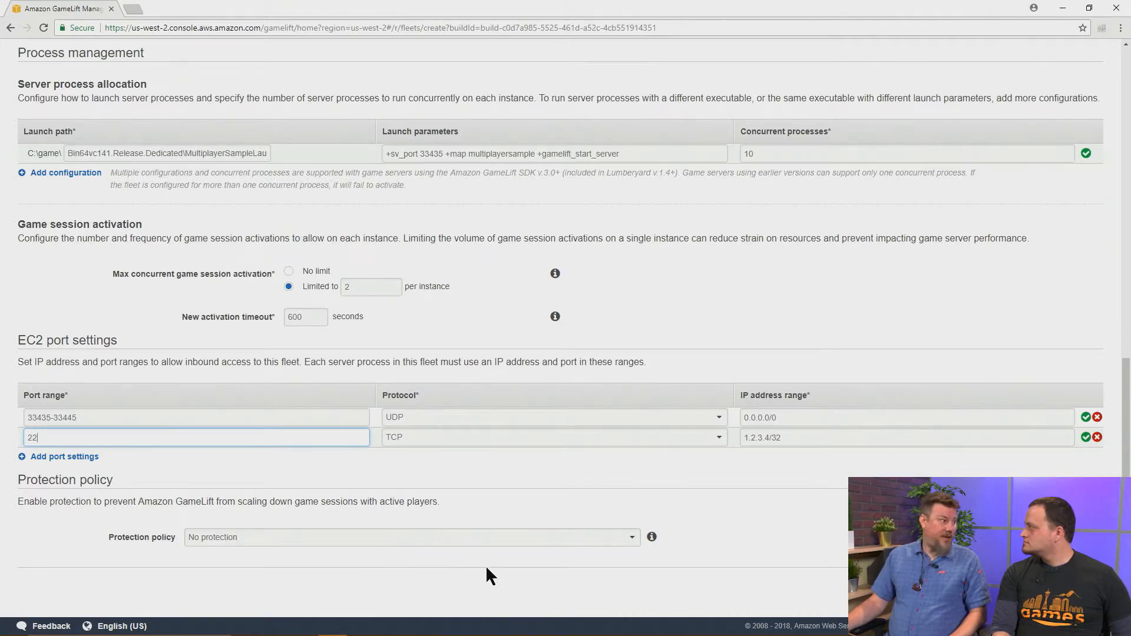